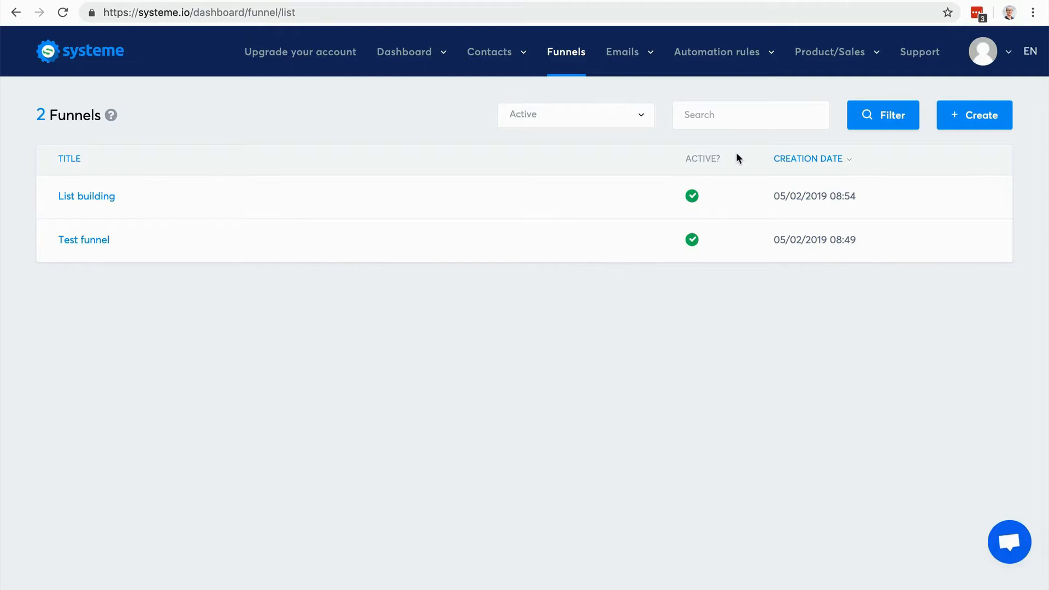
Start a new funnel named 'Sales funnel' using the Sell option and U.S. Dollar currency
click(974, 115)
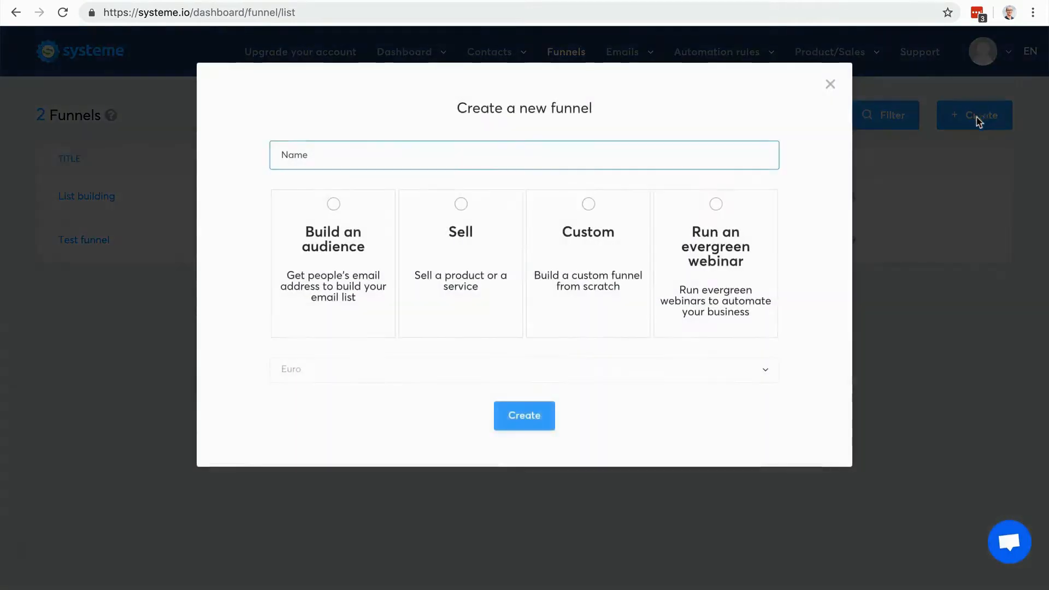
click(524, 154)
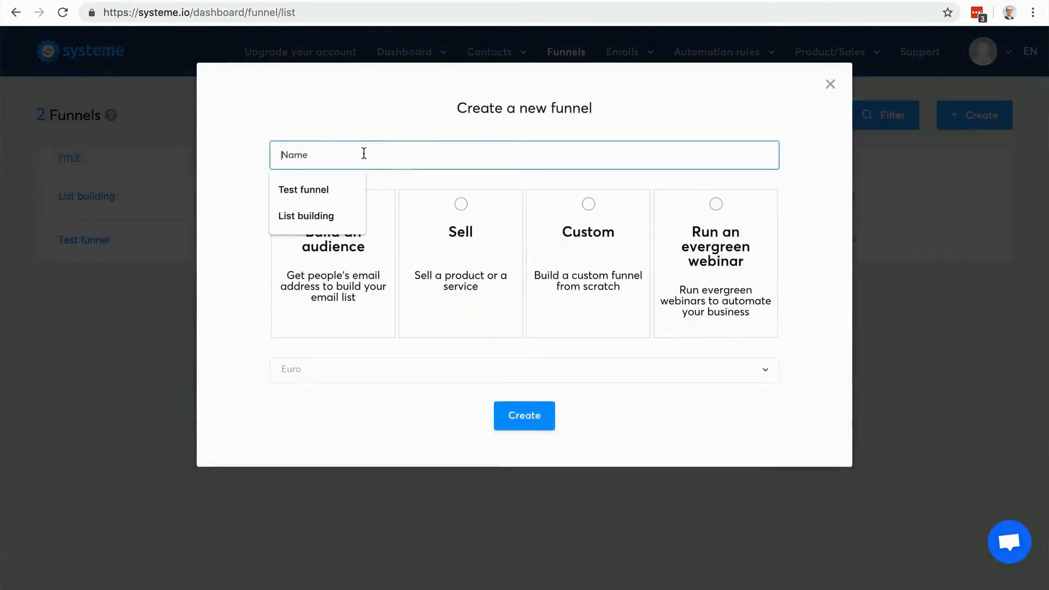
text(Sales)
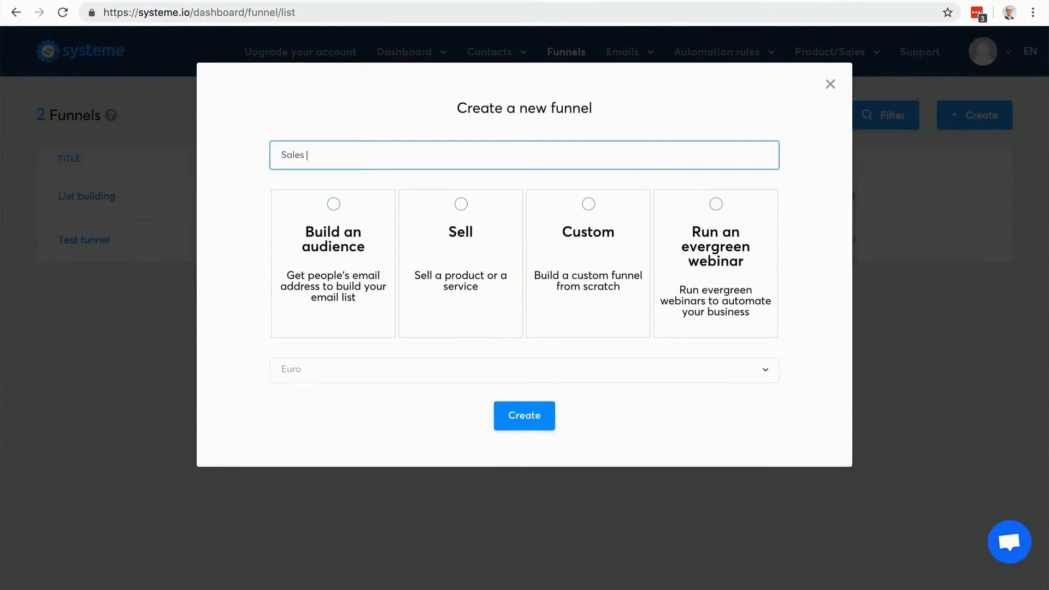
text(funnel)
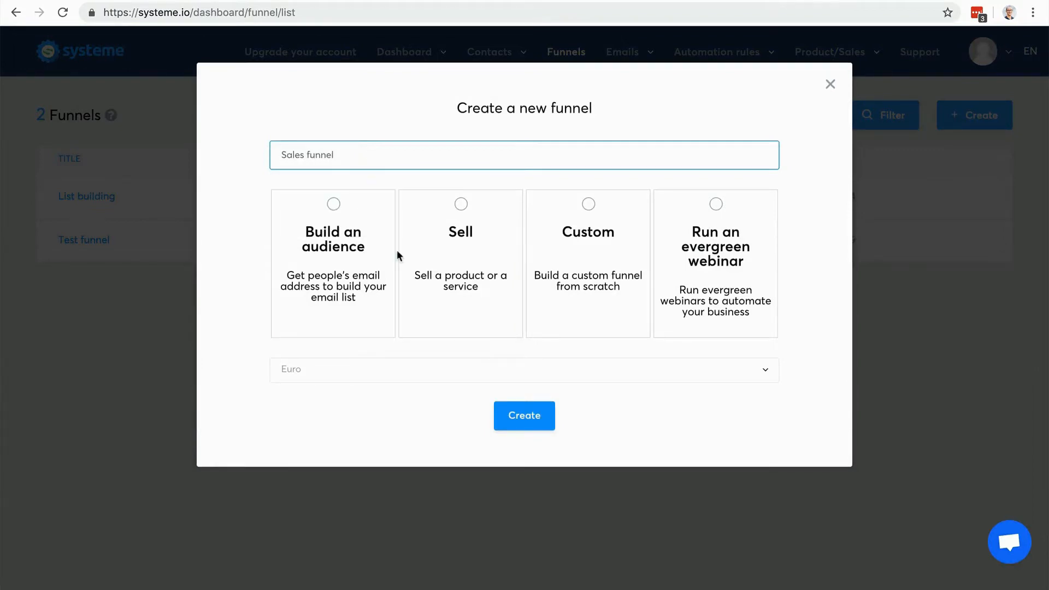
click(460, 262)
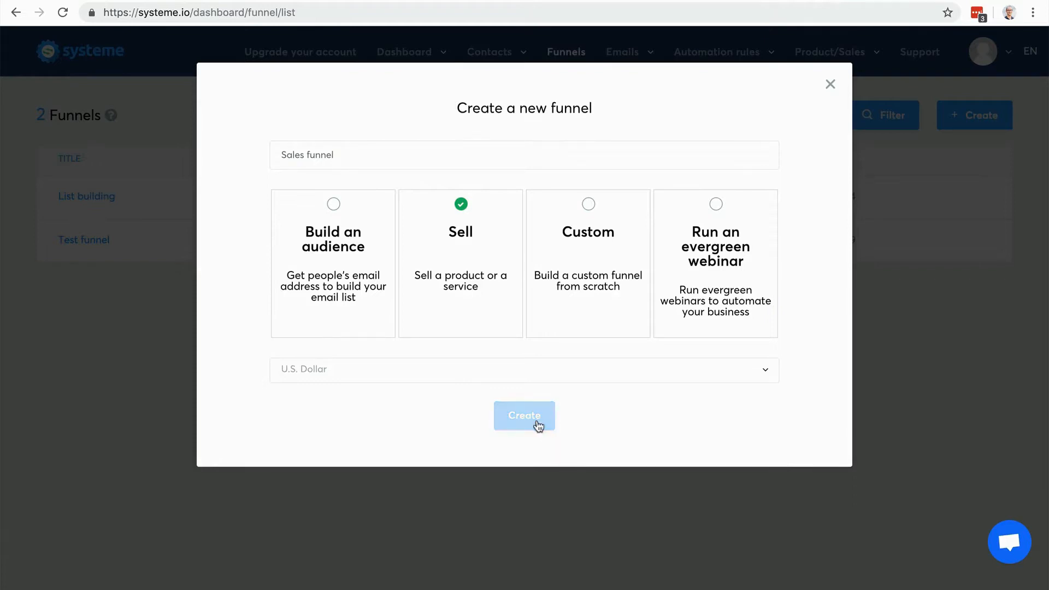
Create the Sales funnel and browse templates for its Order Form step
click(524, 414)
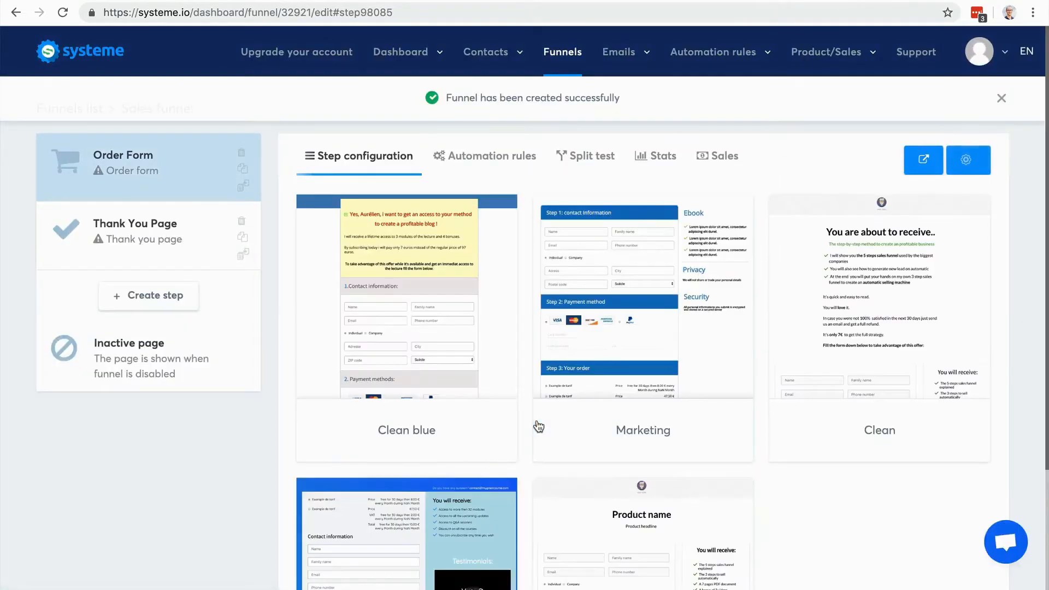
click(1001, 97)
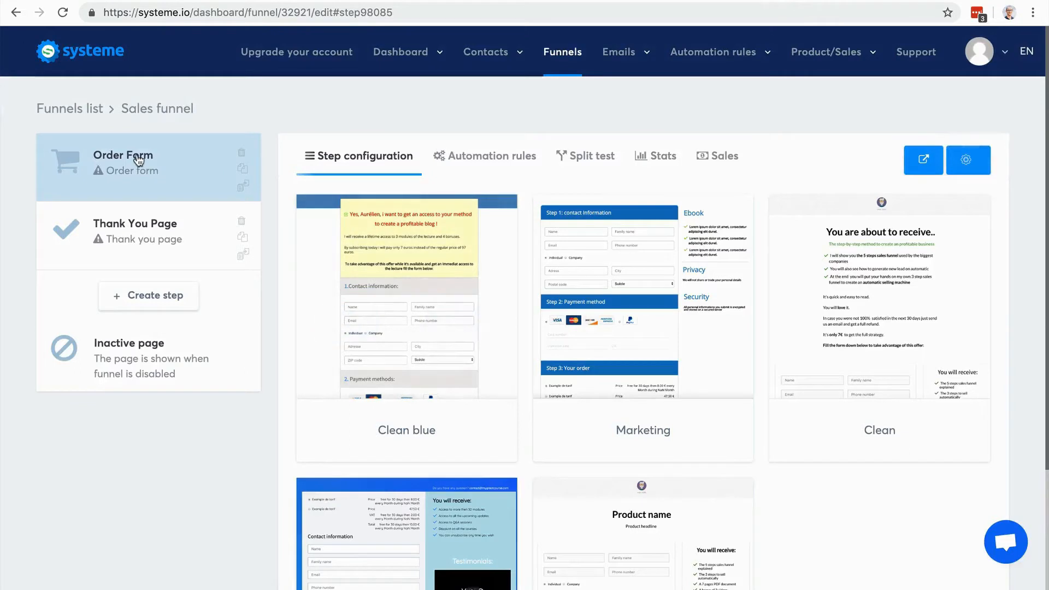
mouse_move(91, 164)
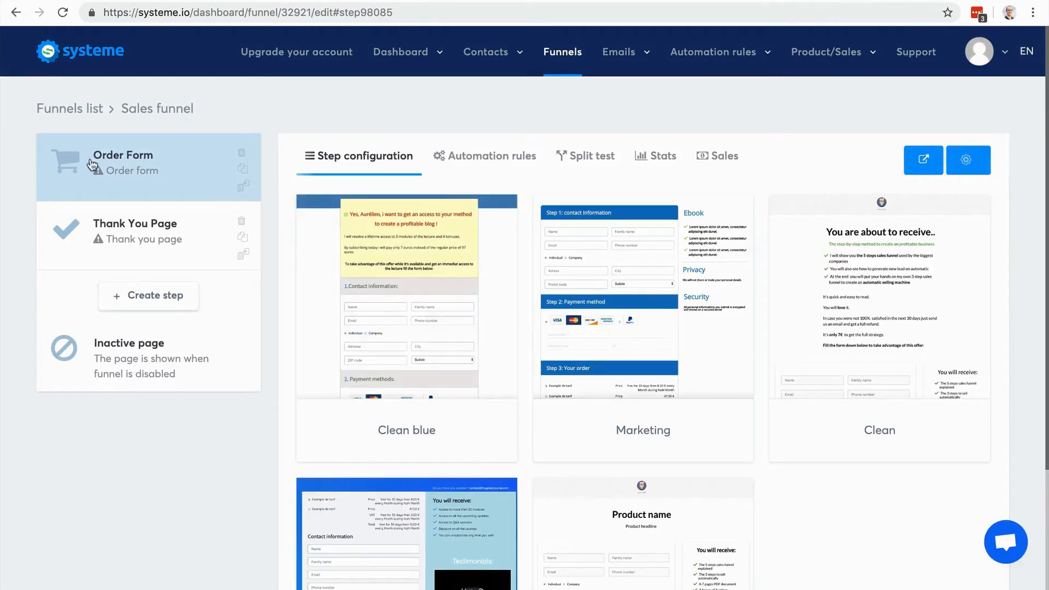
mouse_move(97, 164)
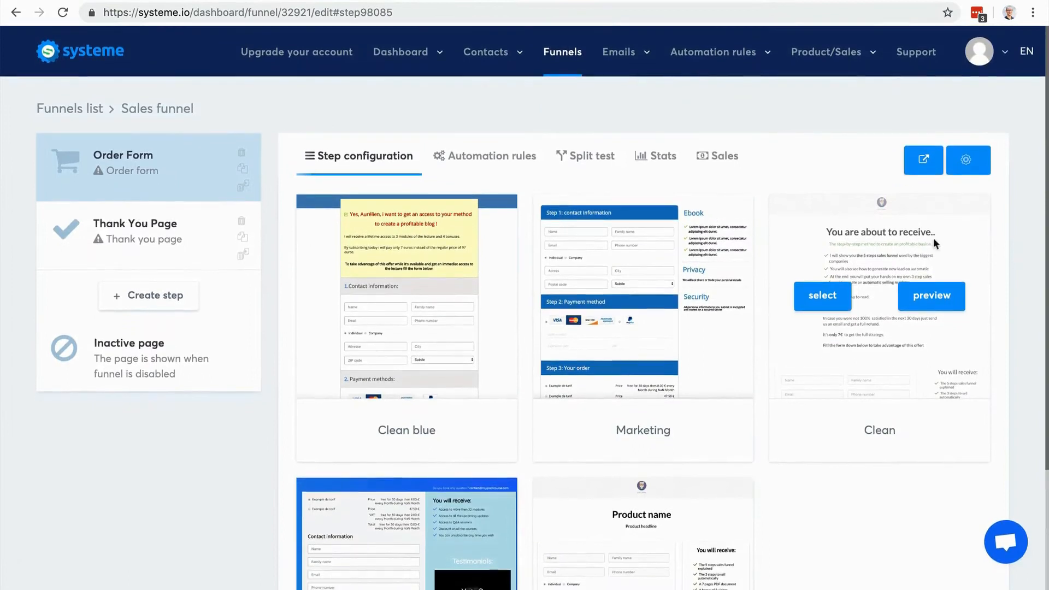
scroll(down, 3)
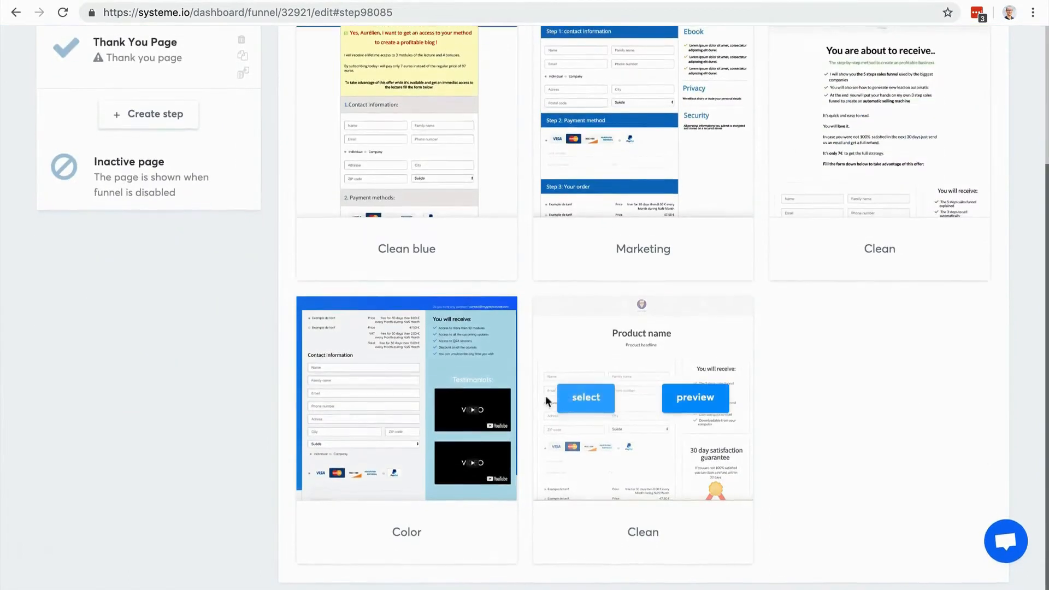
Apply the Clean template to the Order Form step and review its name, URL path and commission settings
click(585, 397)
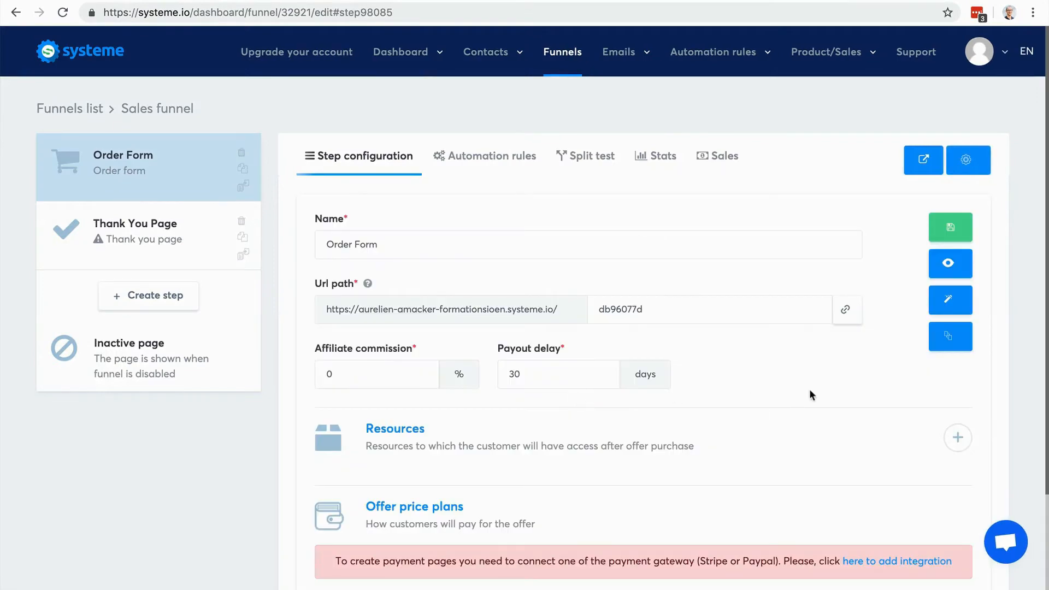
scroll(down, 3)
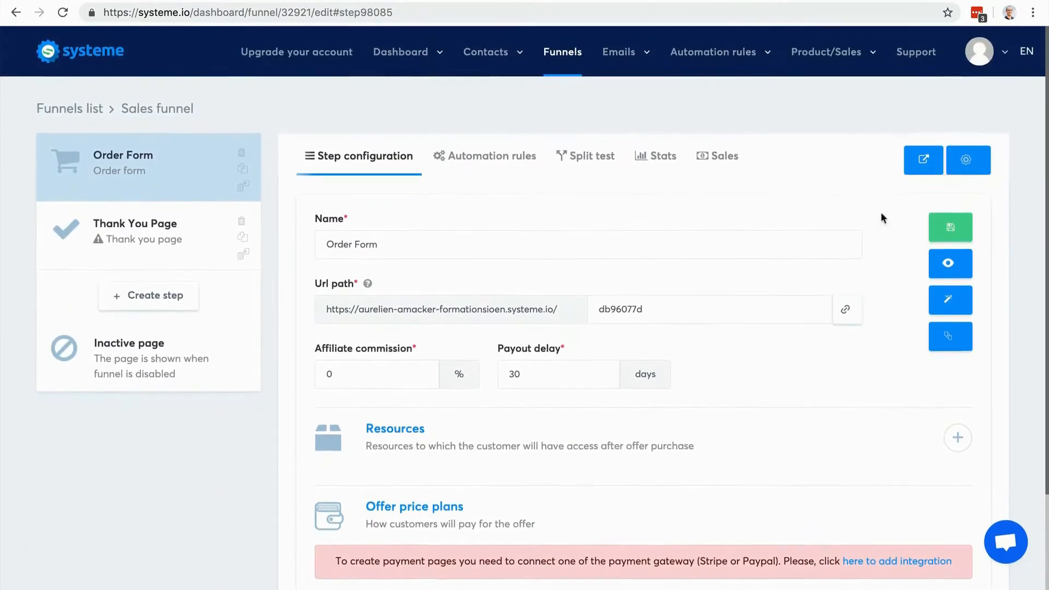
click(1004, 56)
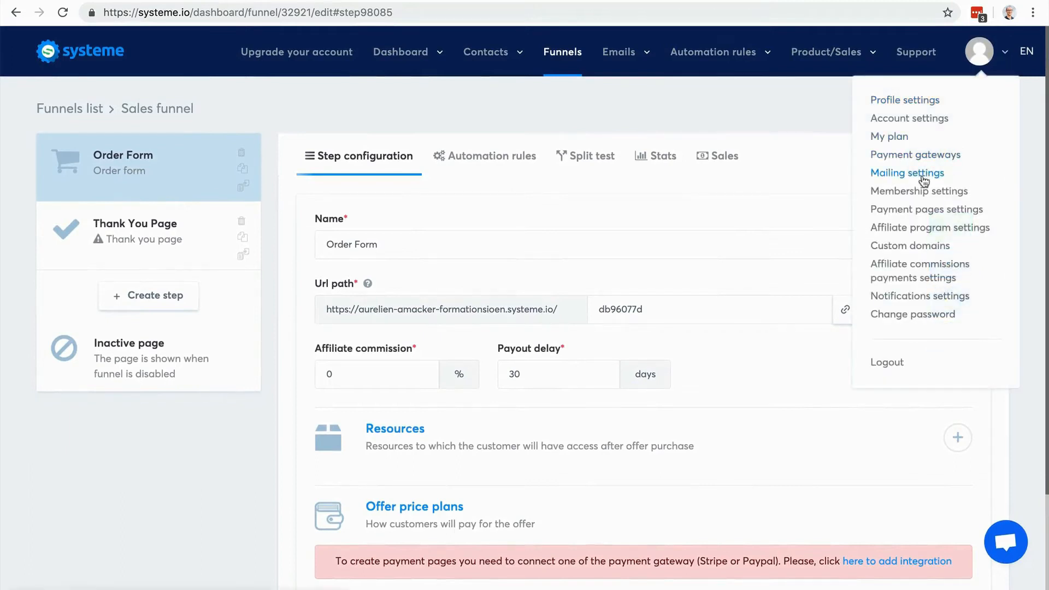
mouse_move(917, 243)
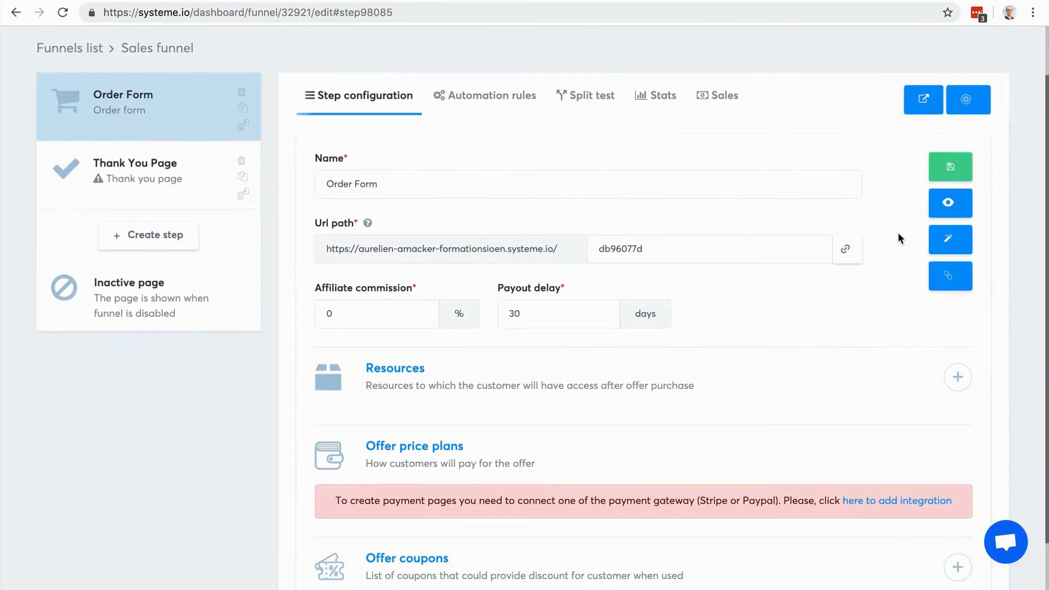
scroll(down, 3)
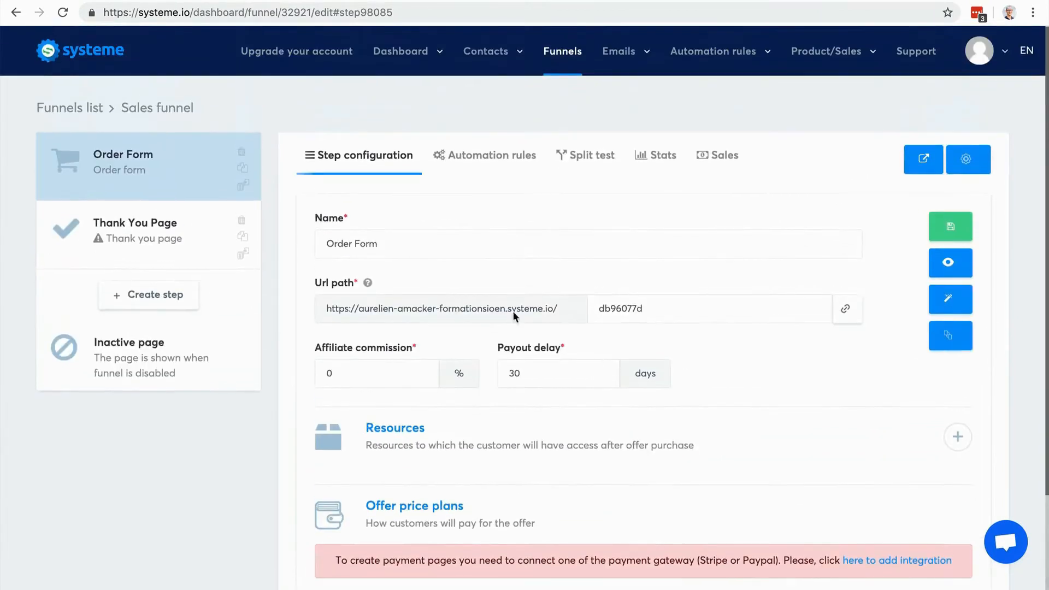
mouse_move(338, 147)
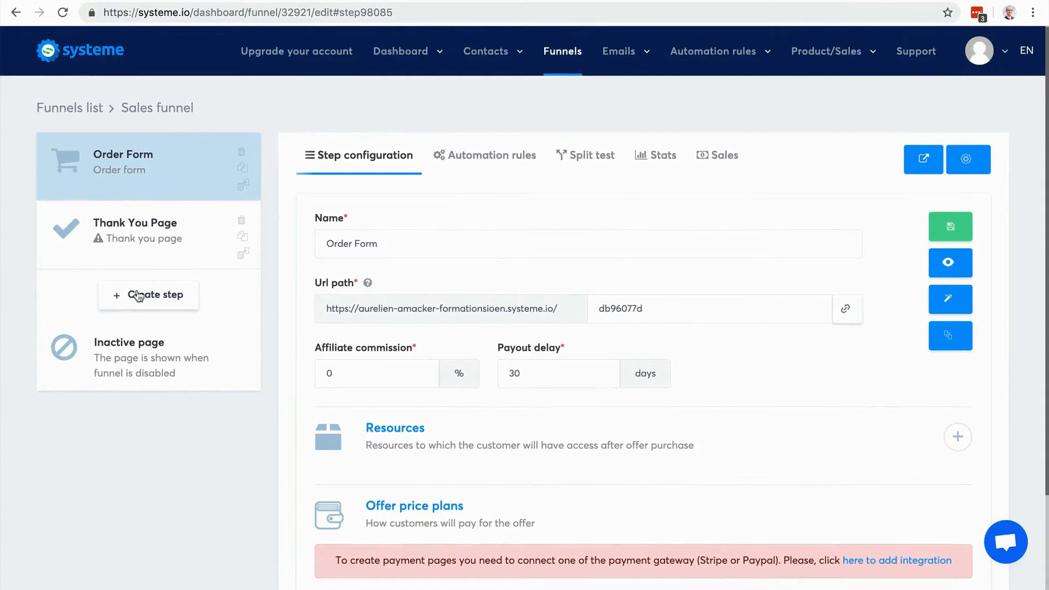
Add a step named 'Sales page' with the Sales page type to the funnel
click(148, 294)
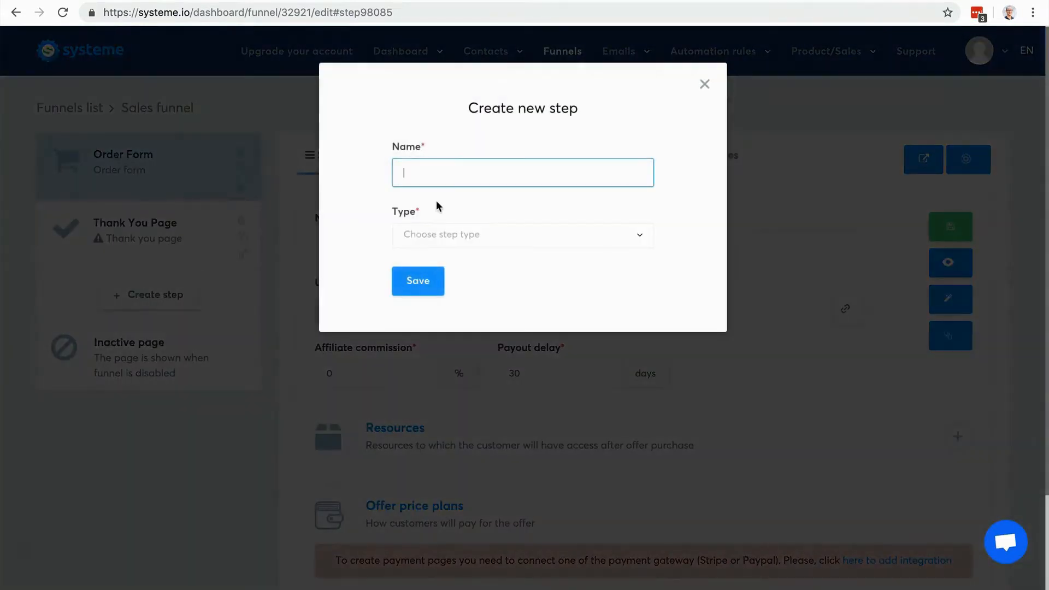
text(Sales page)
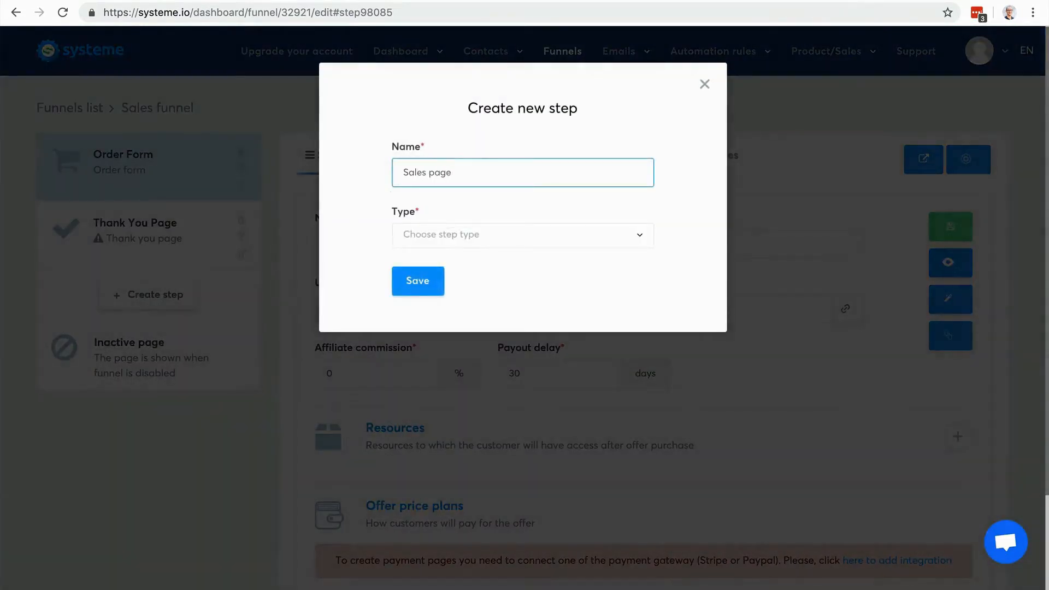
click(522, 234)
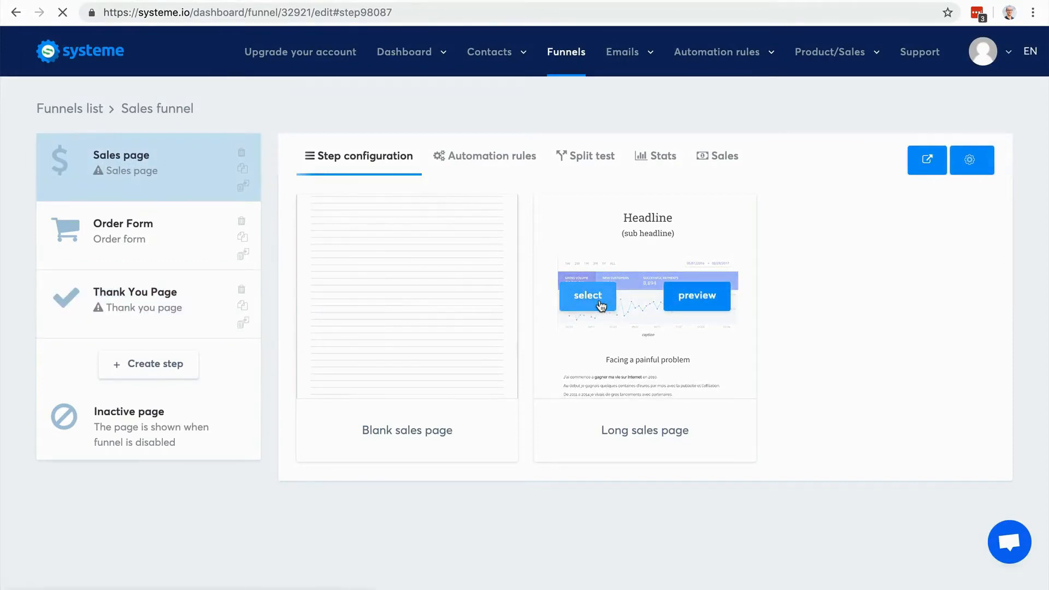
Select the Long sales page template and confirm it on the Sales page step
click(587, 296)
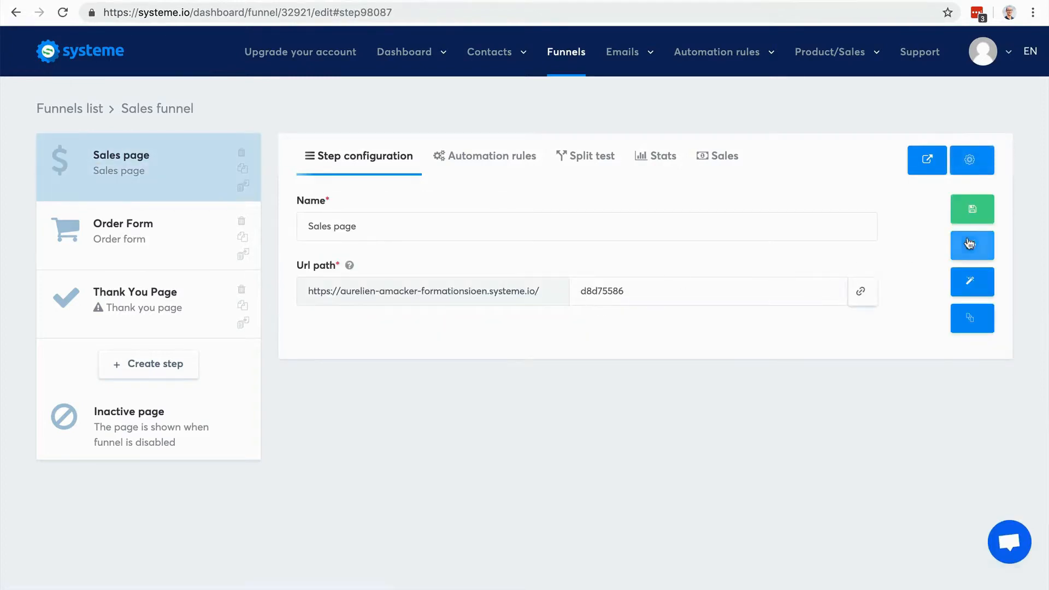
click(971, 209)
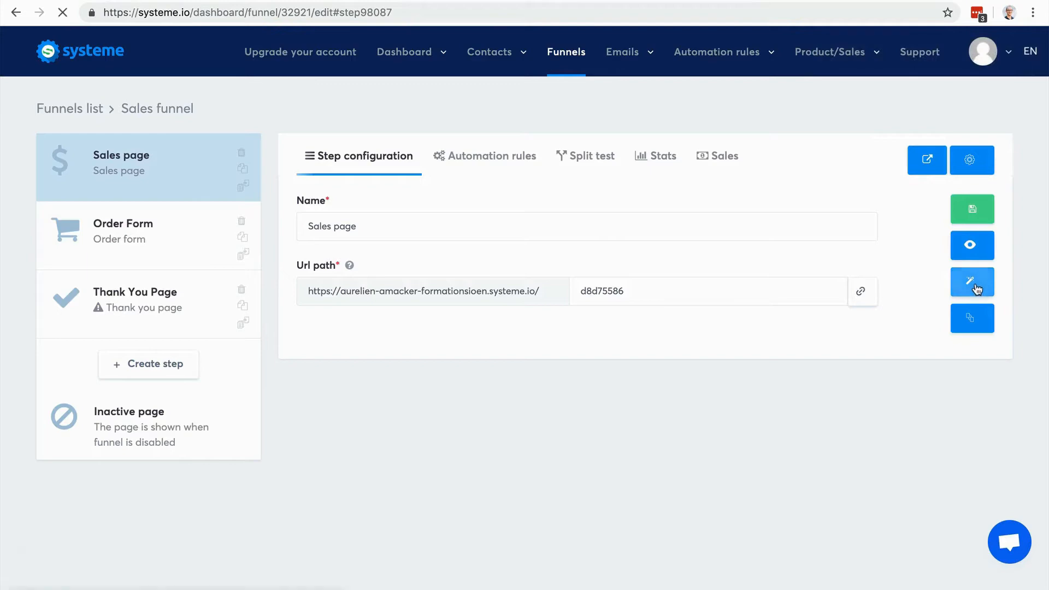
Open the sales page in the editor and select the lifetime-access Cliquez ici button
click(972, 282)
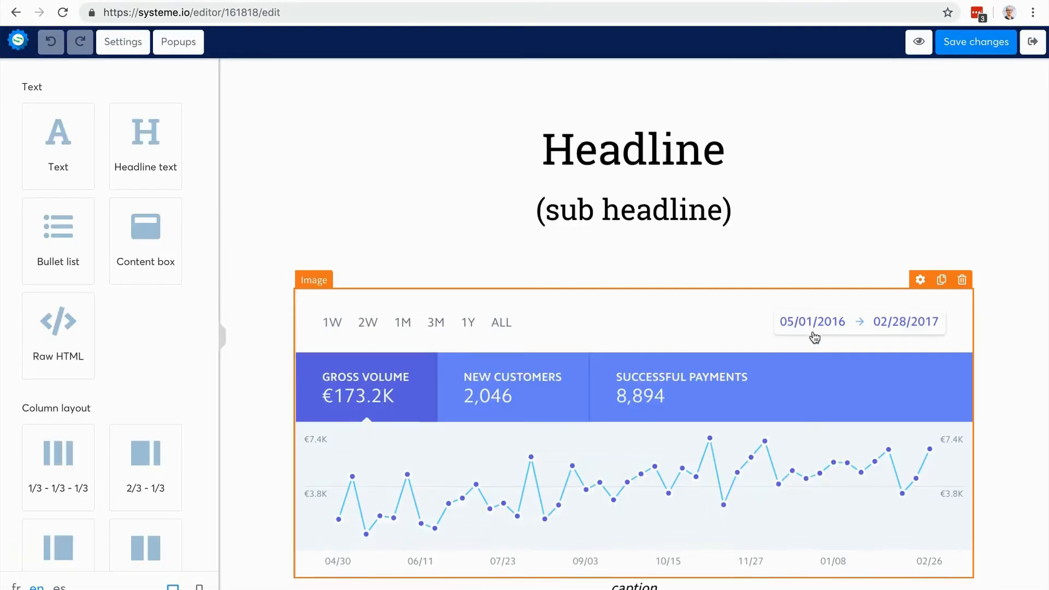
scroll(down, 3)
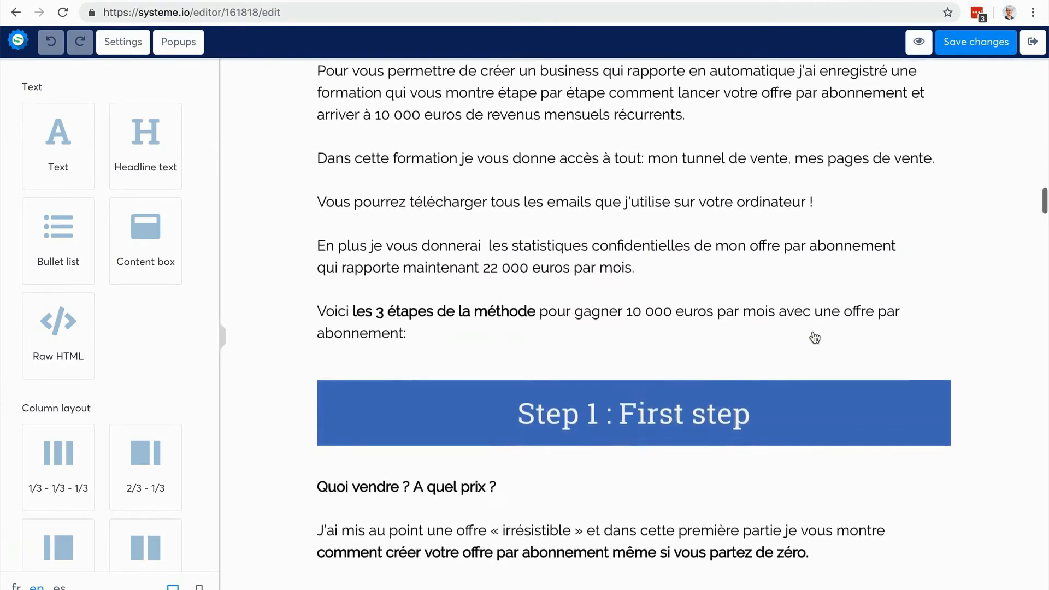
scroll(down, 3)
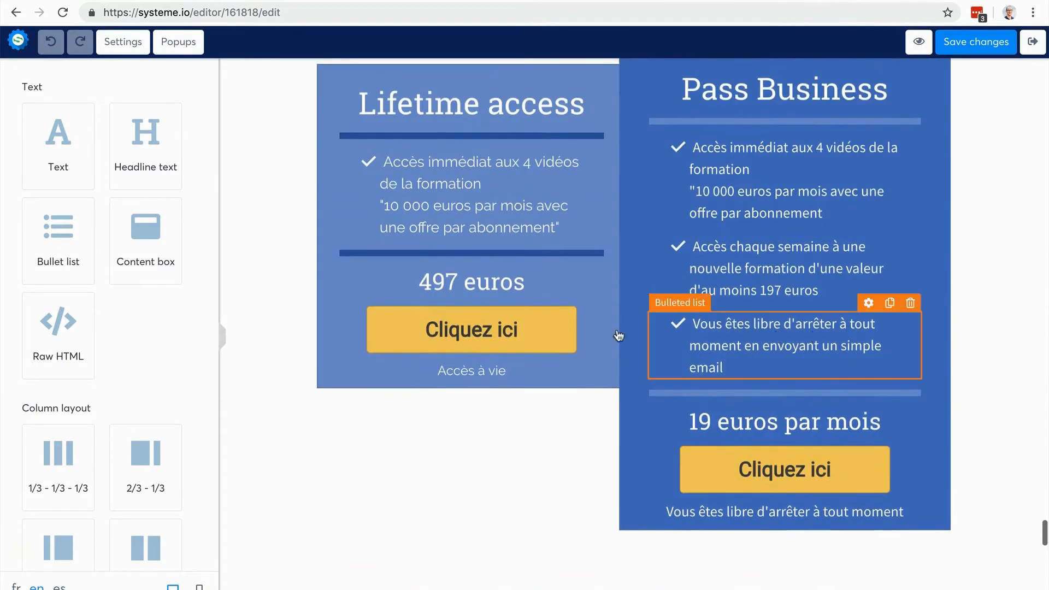
click(470, 328)
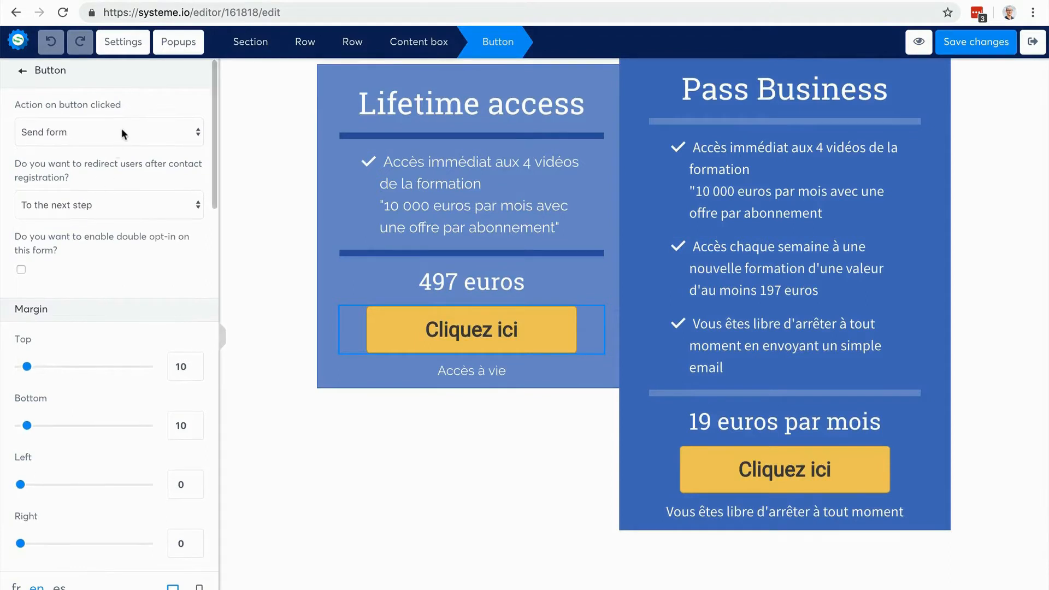
Set both Cliquez ici buttons' click action to 'Next step url' and save the page
click(107, 132)
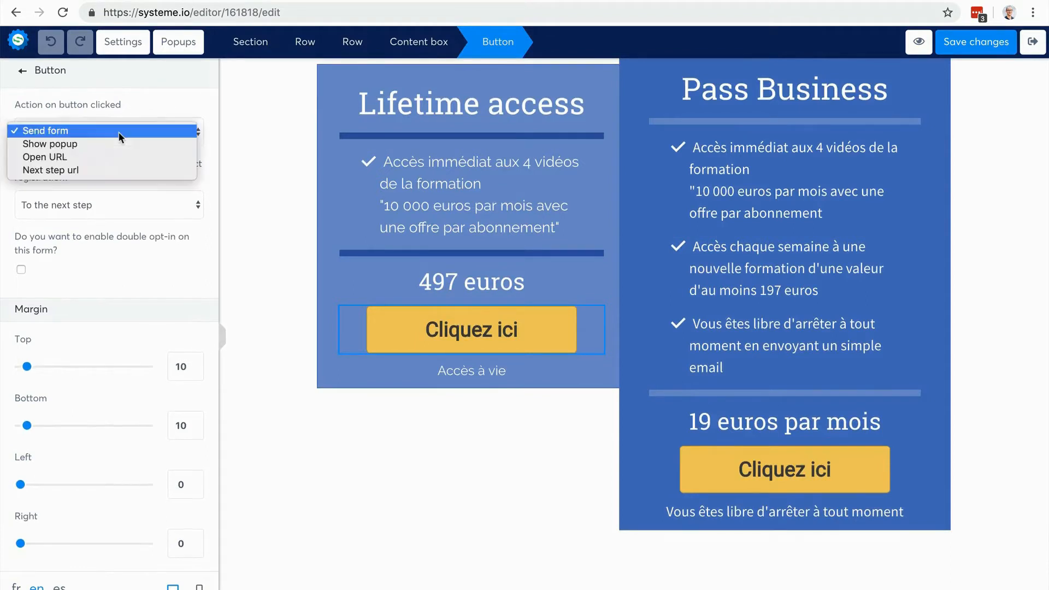
mouse_move(45, 156)
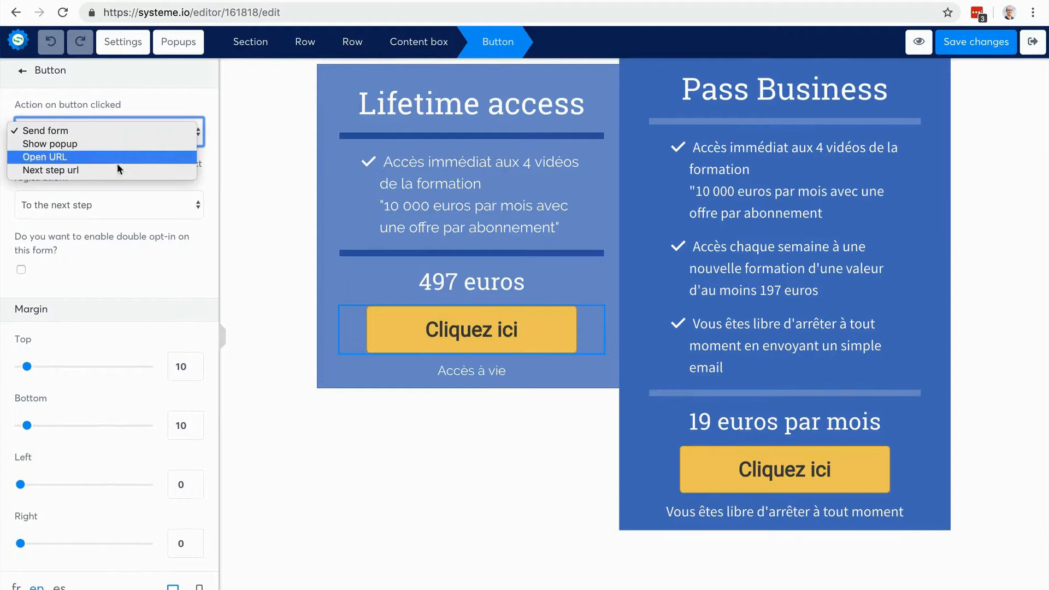
click(51, 170)
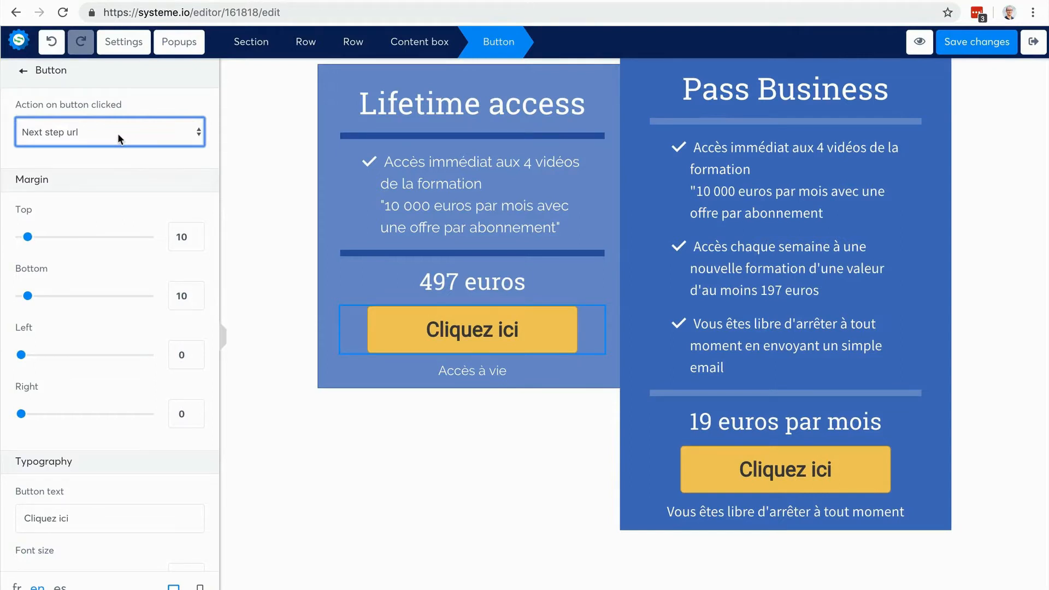
mouse_move(966, 406)
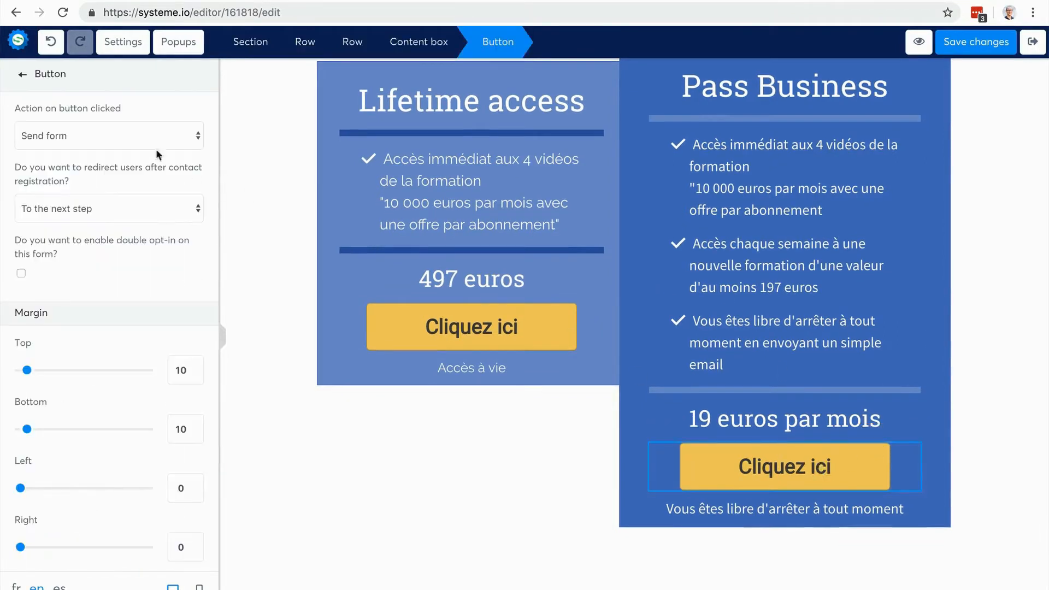
click(109, 136)
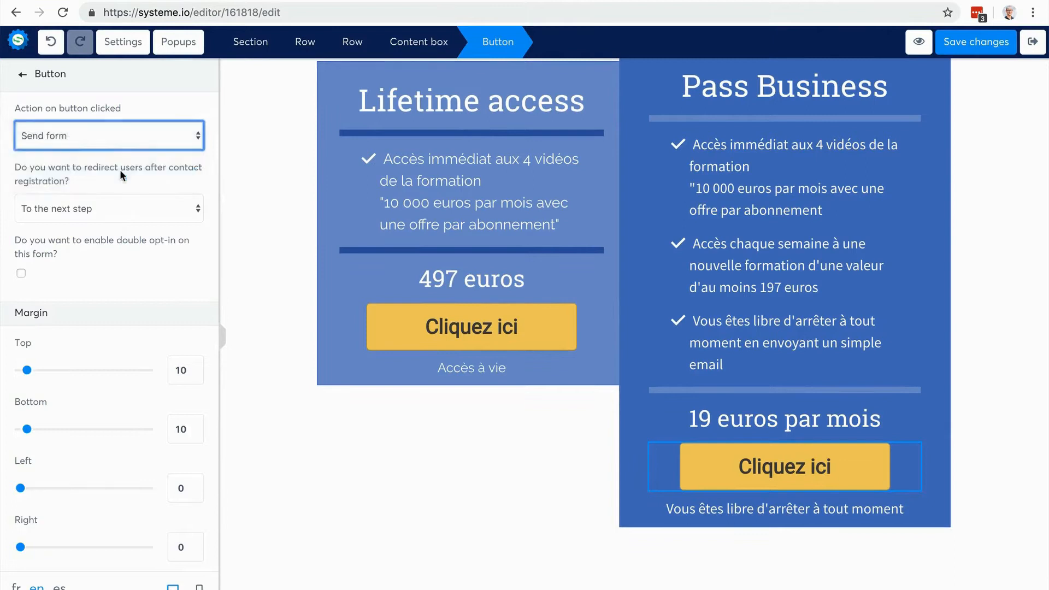
click(108, 134)
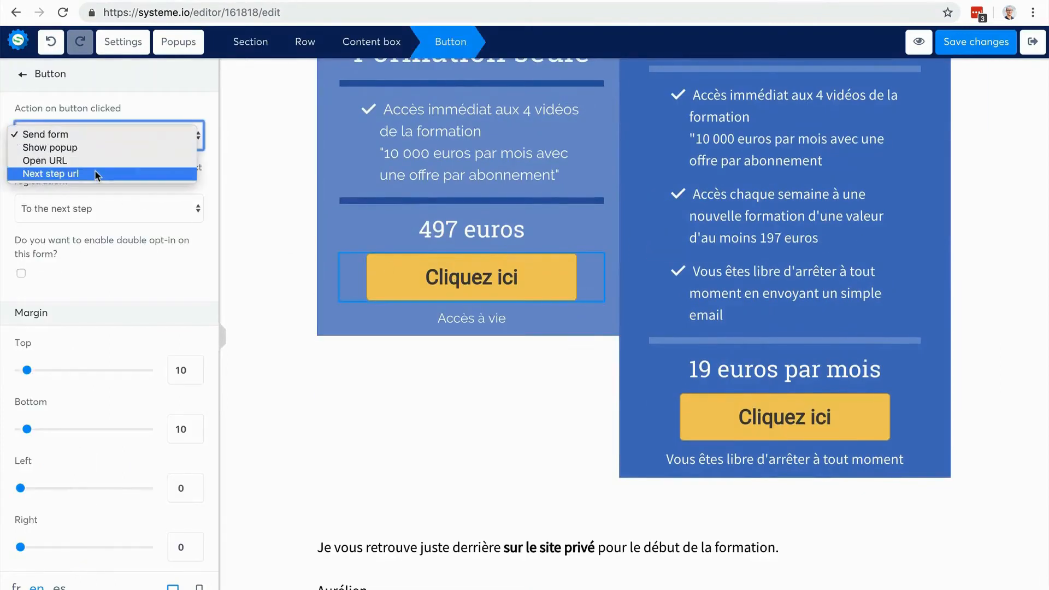
click(51, 173)
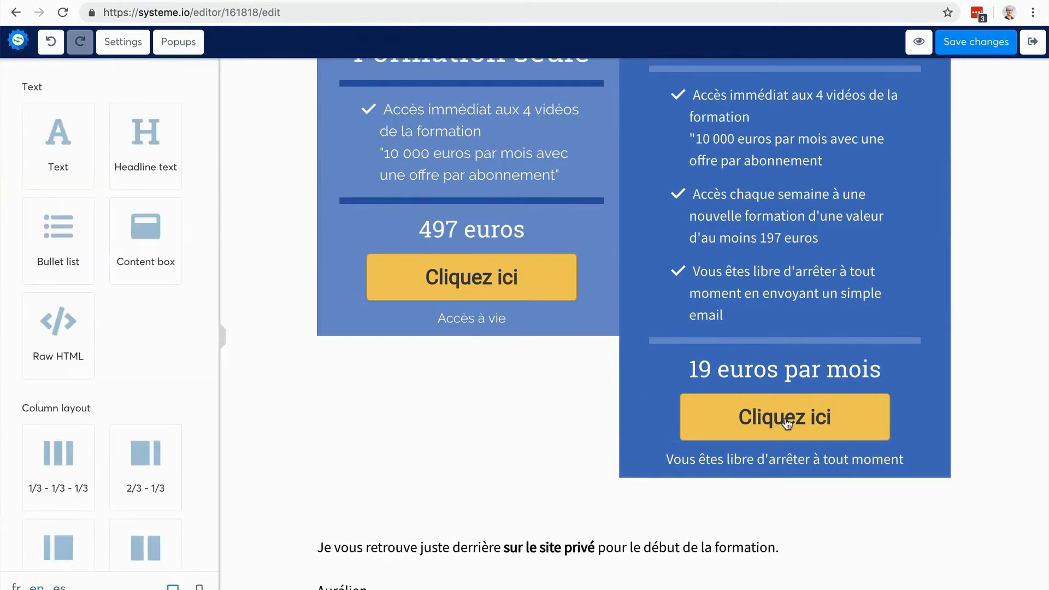
click(784, 417)
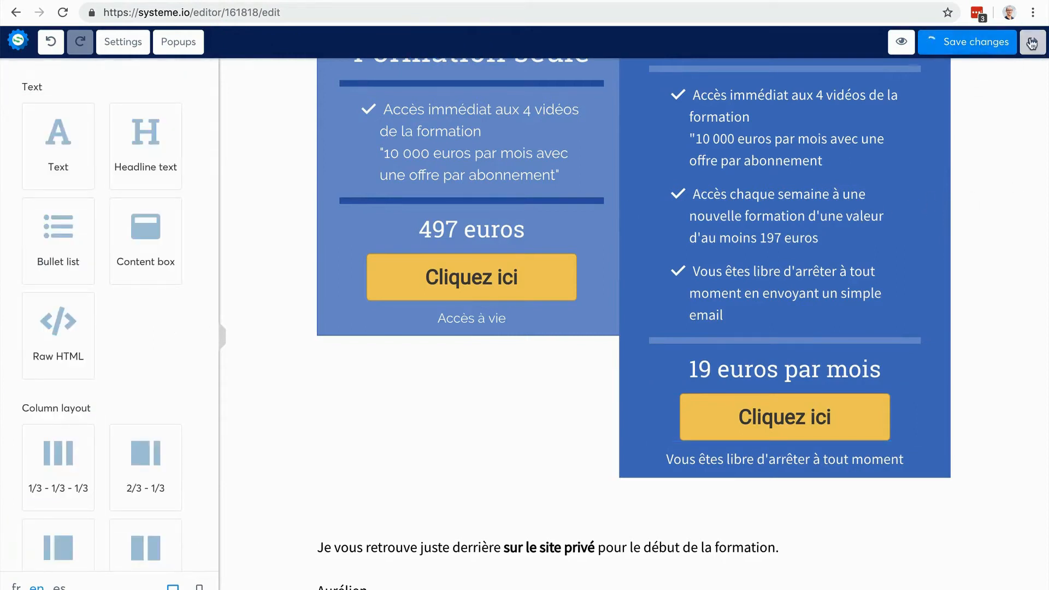
mouse_move(1032, 42)
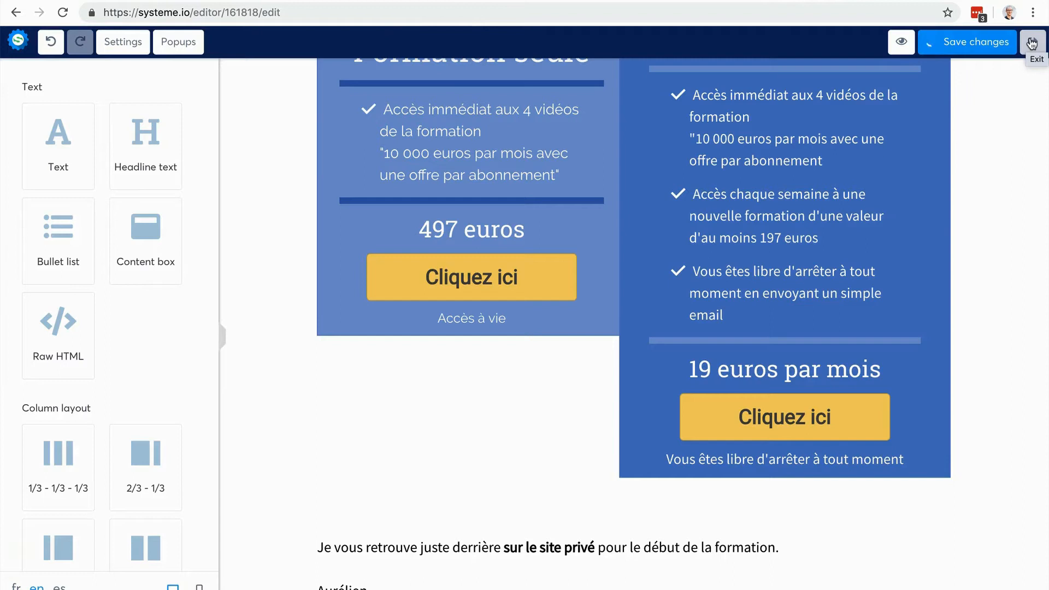
Exit the editor, preview the live sales page, and confirm Cliquez ici reaches the order form
click(1037, 42)
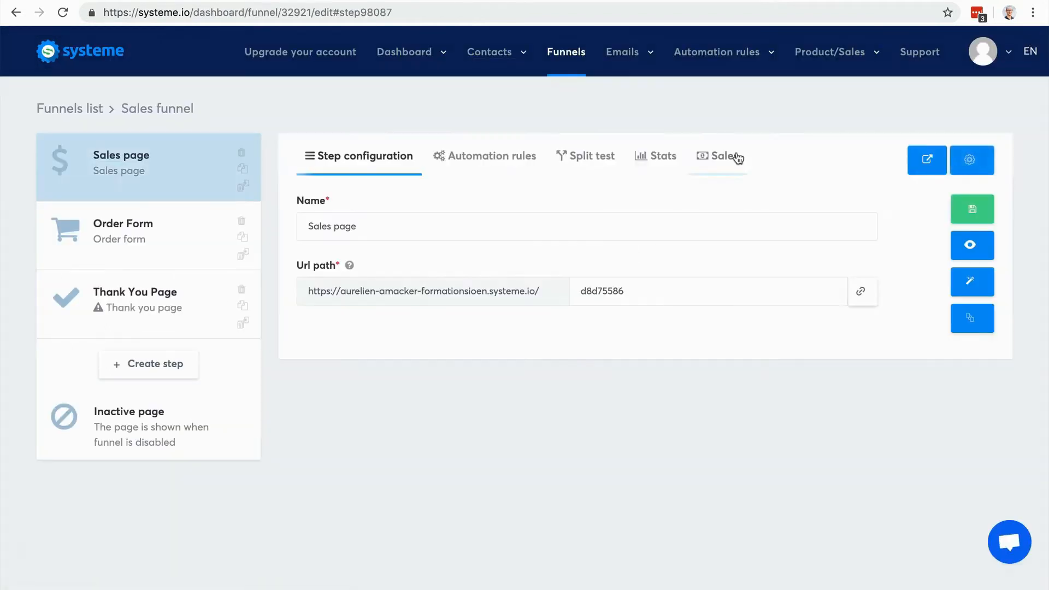
click(971, 245)
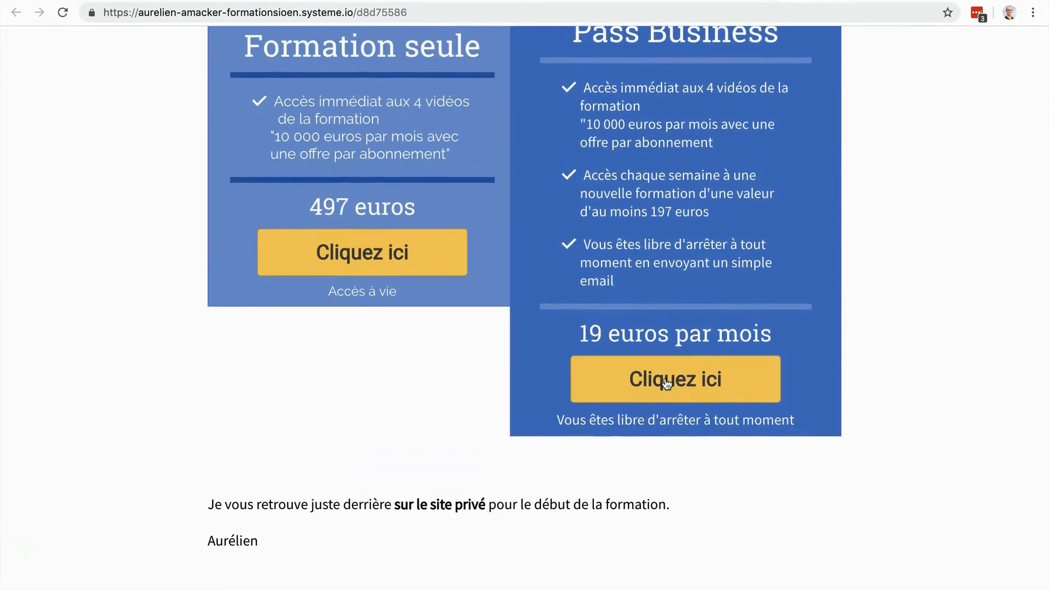
click(674, 379)
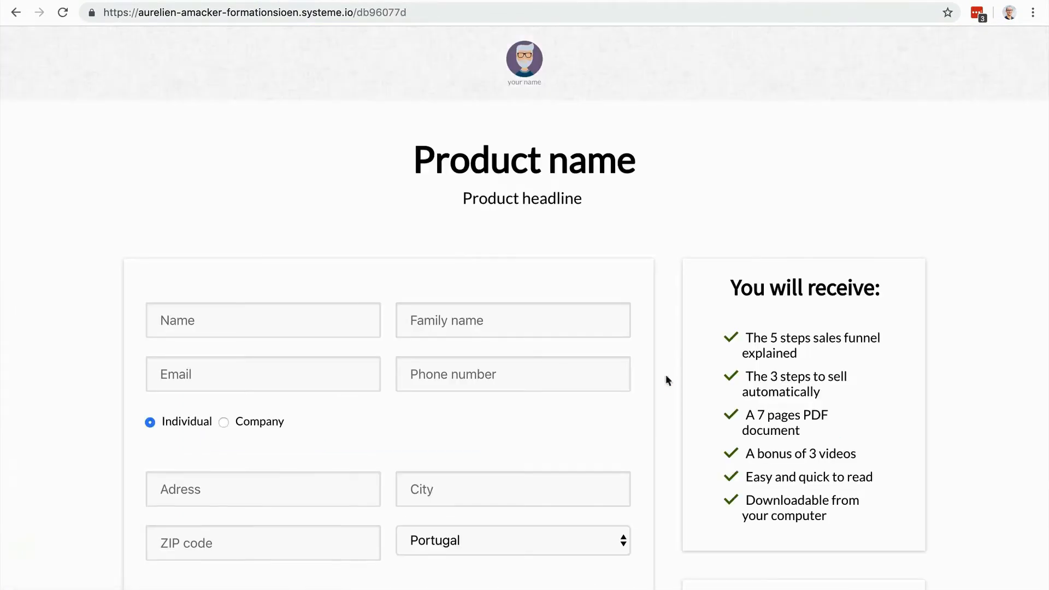
scroll(down, 3)
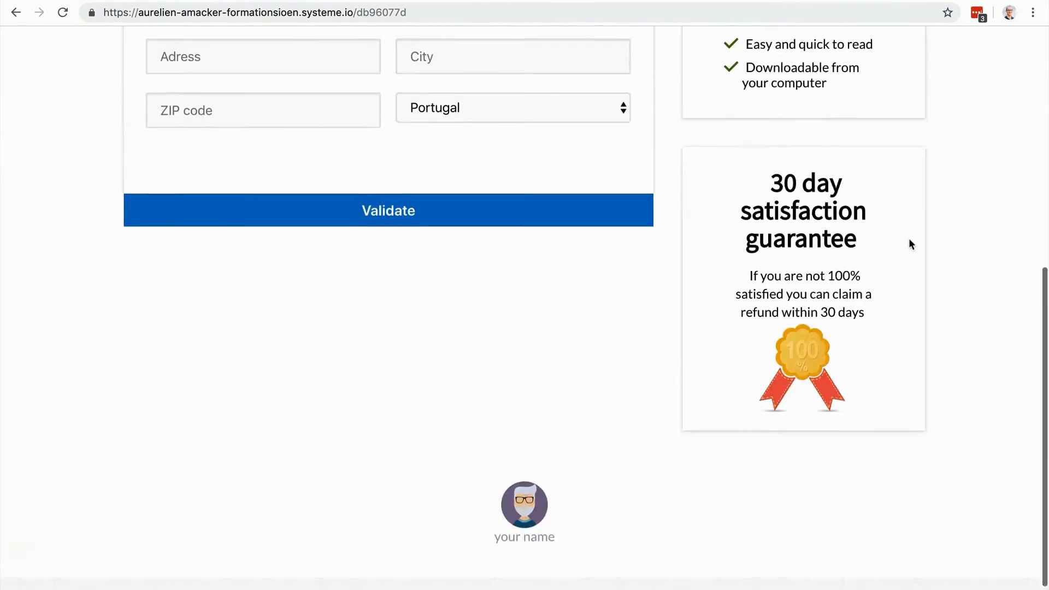
scroll(up, 3)
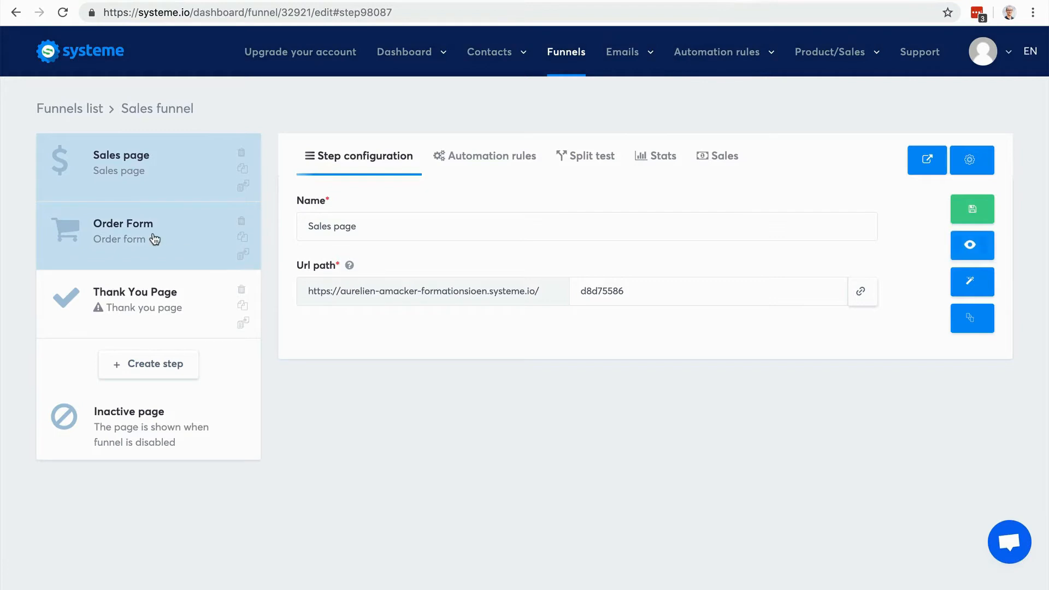
In the order form editor, delete the Intra-community VAT number and ZIP code inputs
click(123, 231)
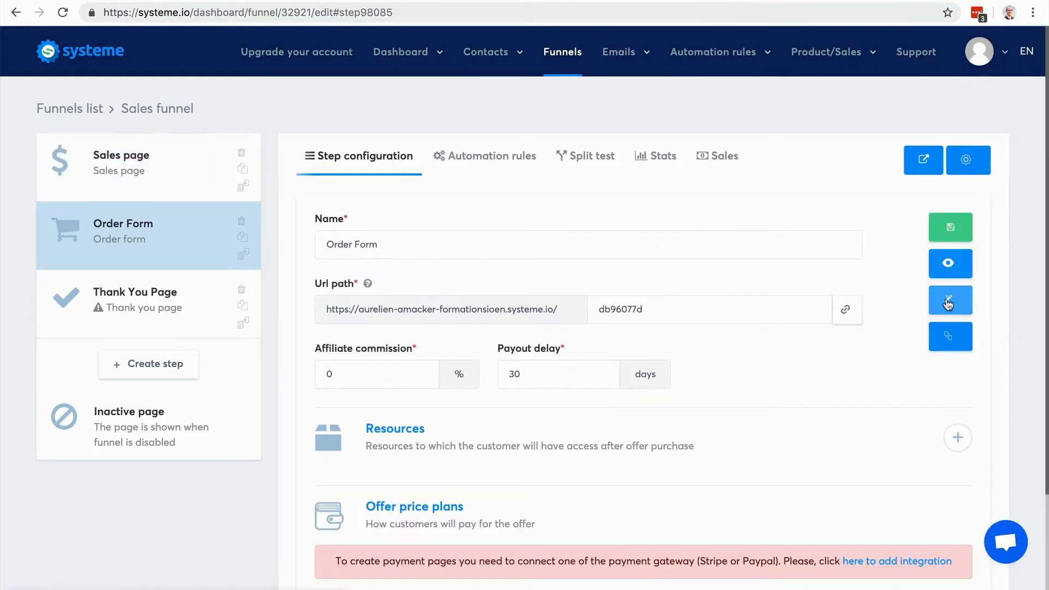
click(949, 300)
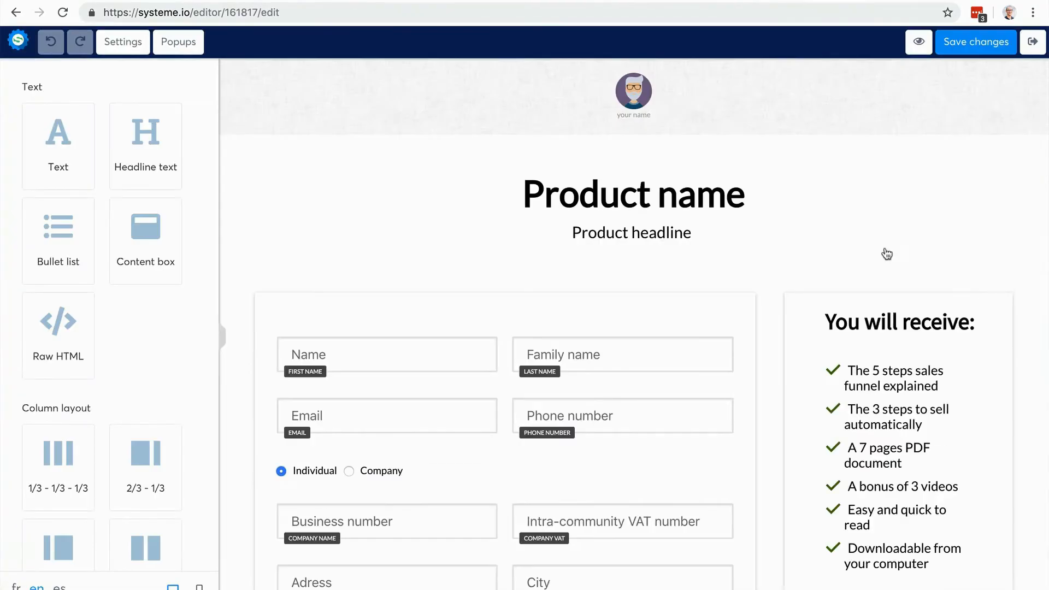
scroll(down, 3)
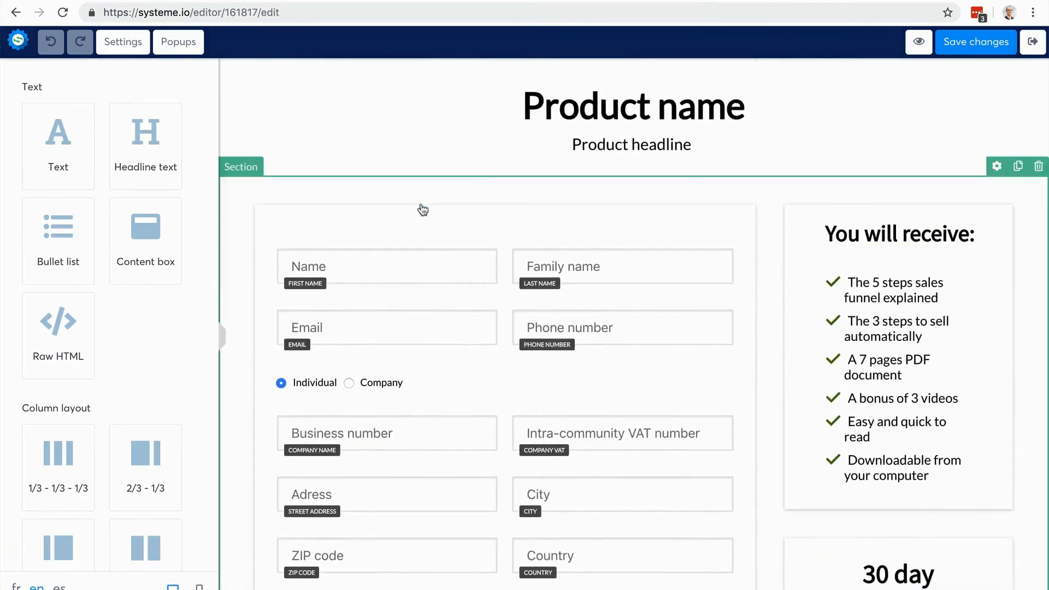
click(622, 328)
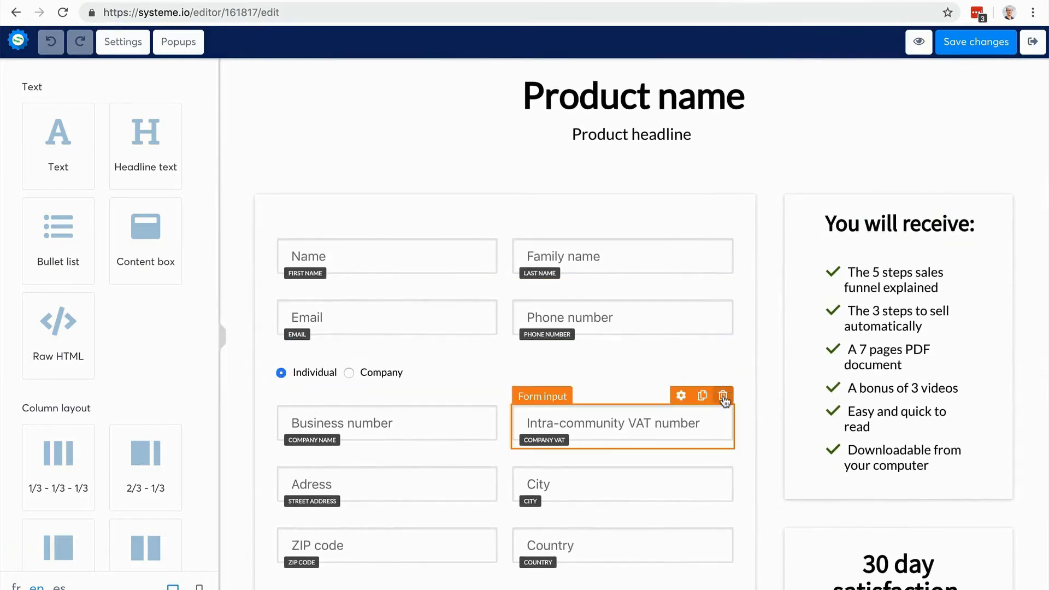
click(723, 394)
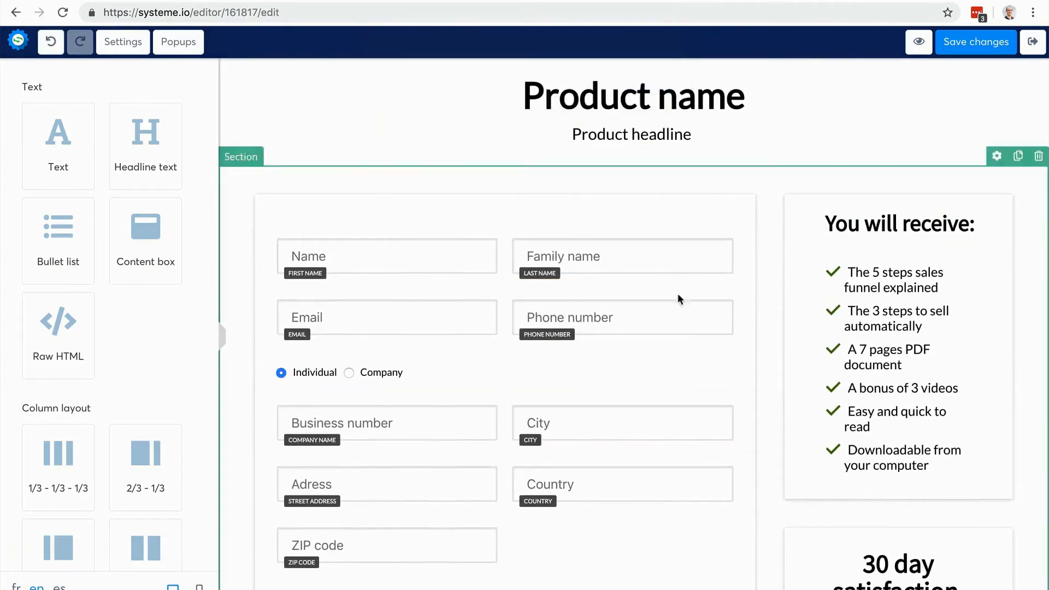
click(387, 545)
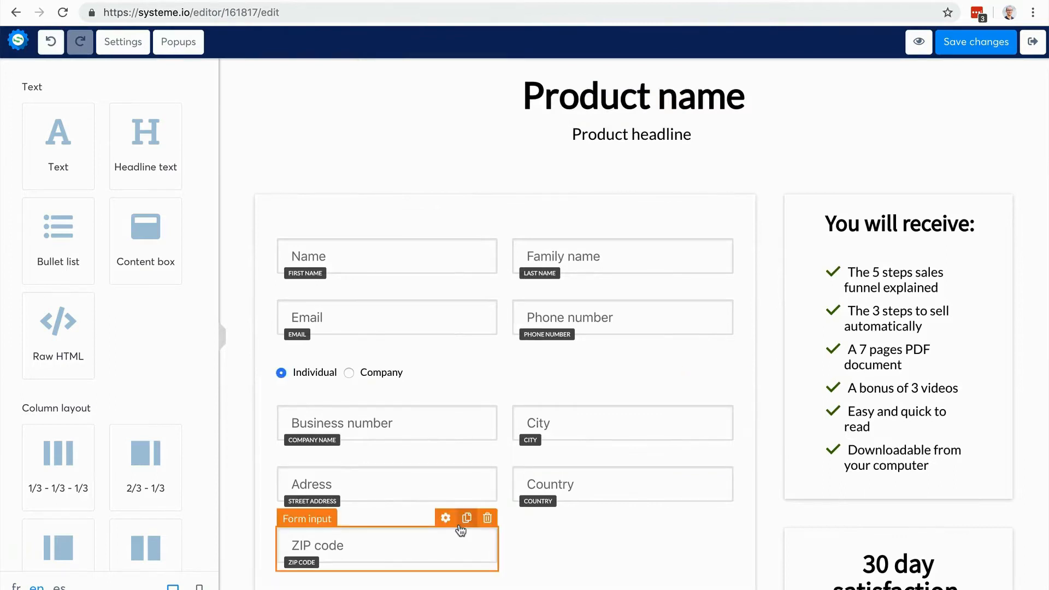
click(620, 483)
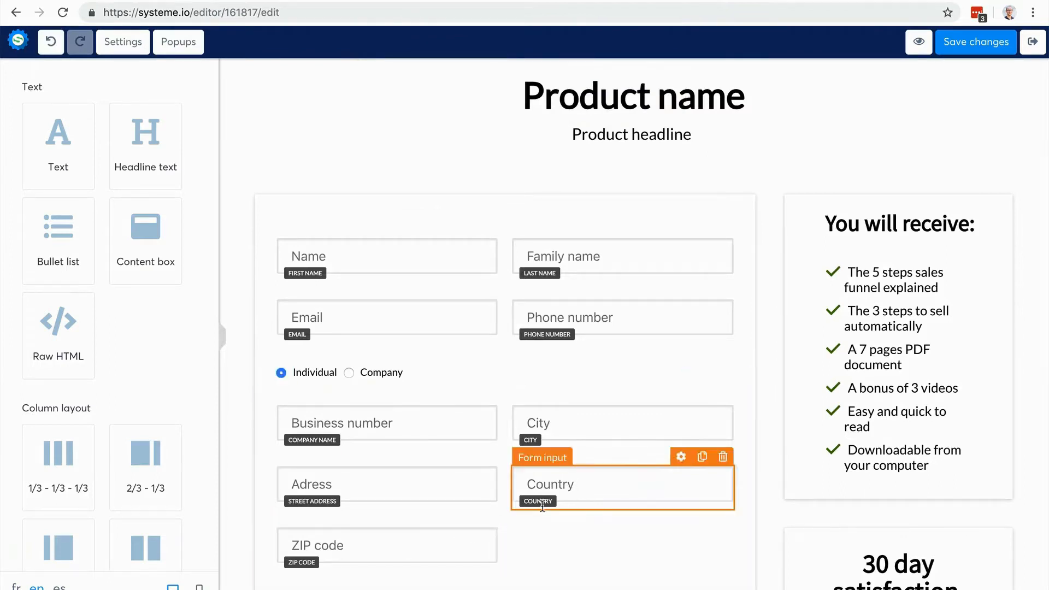
click(722, 457)
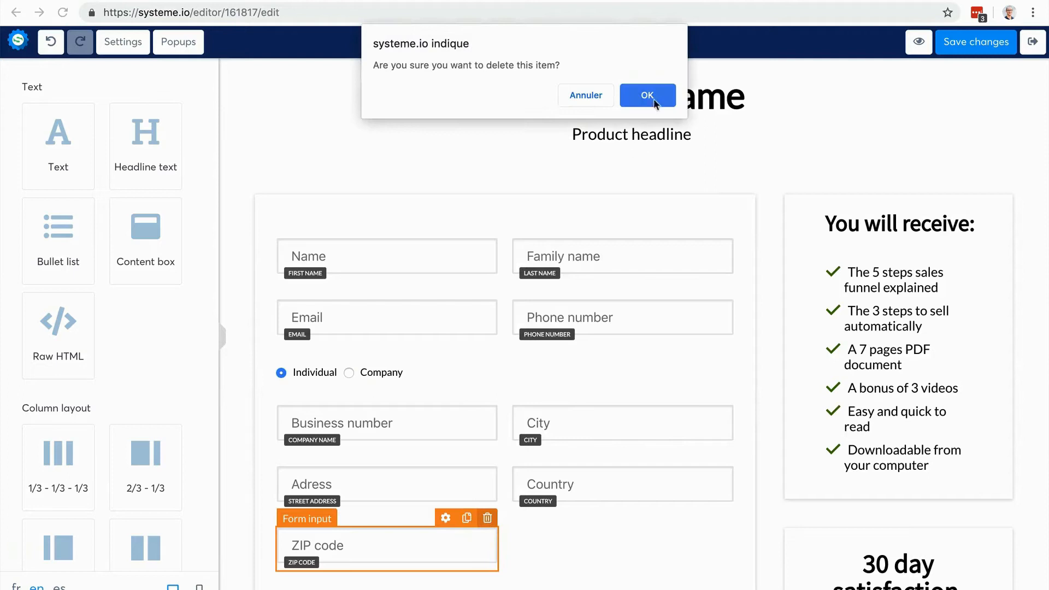
click(646, 95)
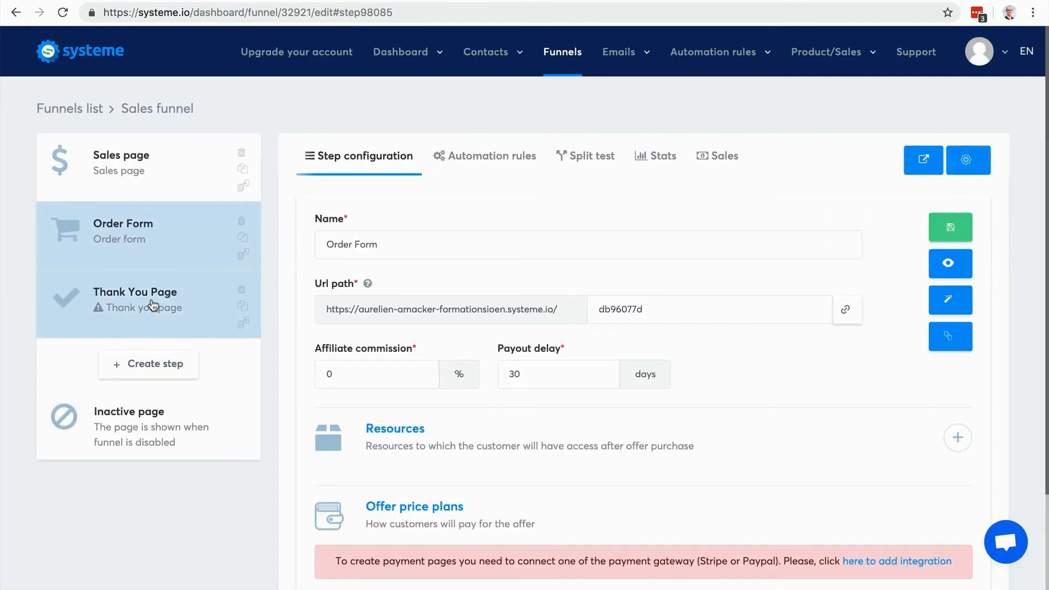
Apply the thank-you template with order recap to the Thank You Page step and save it
click(134, 299)
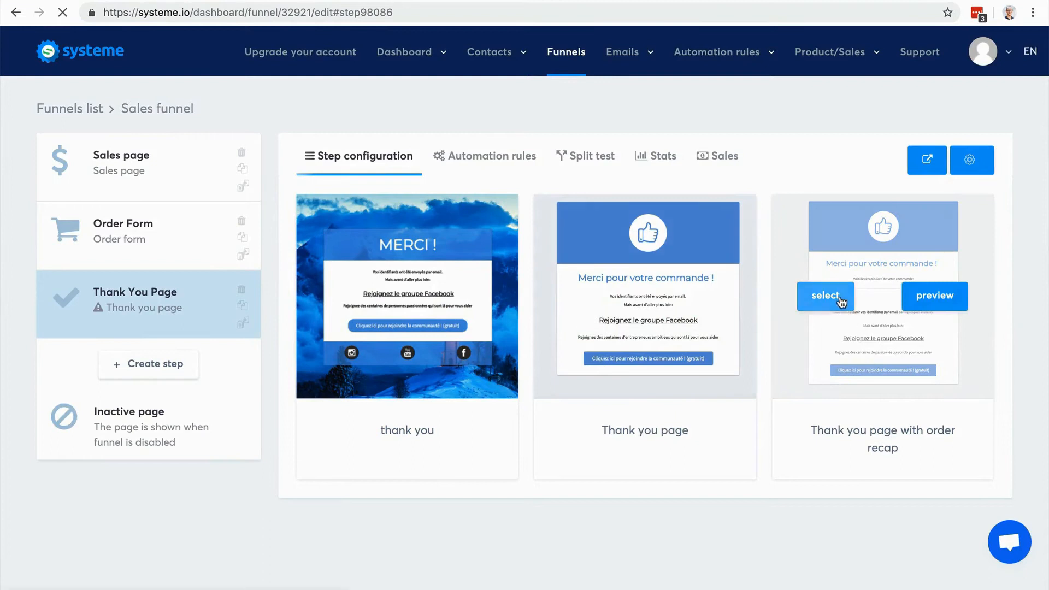
click(825, 296)
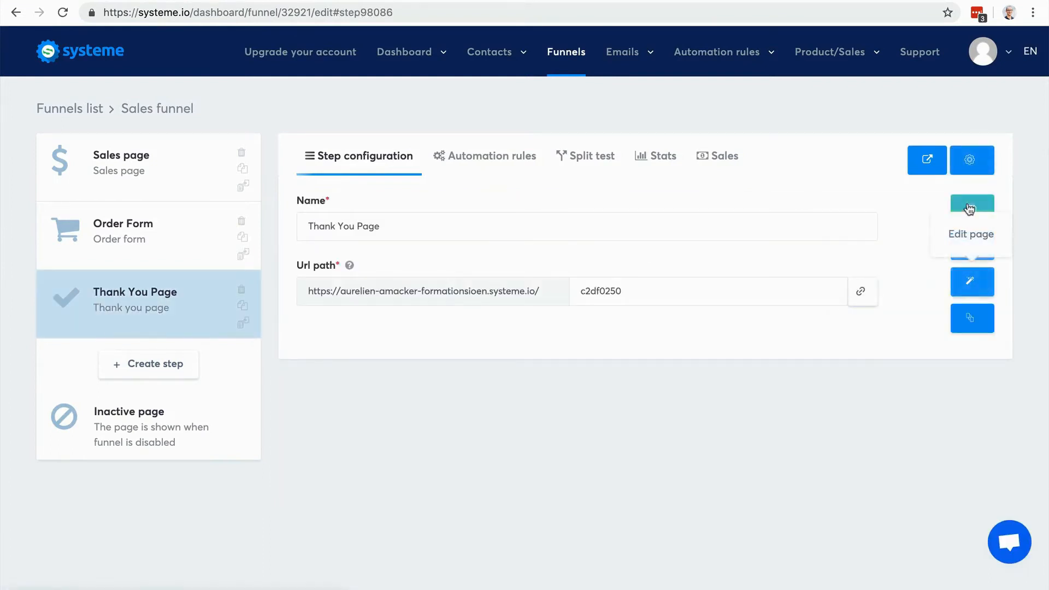
click(972, 209)
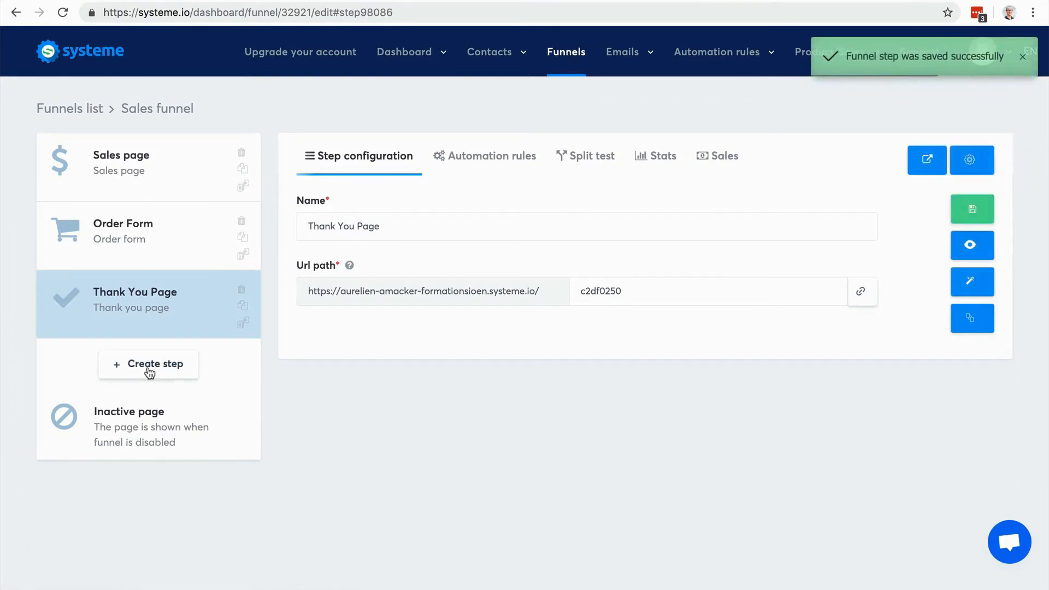
Create a funnel step named 'Upsell' with the Upsell step type
click(155, 364)
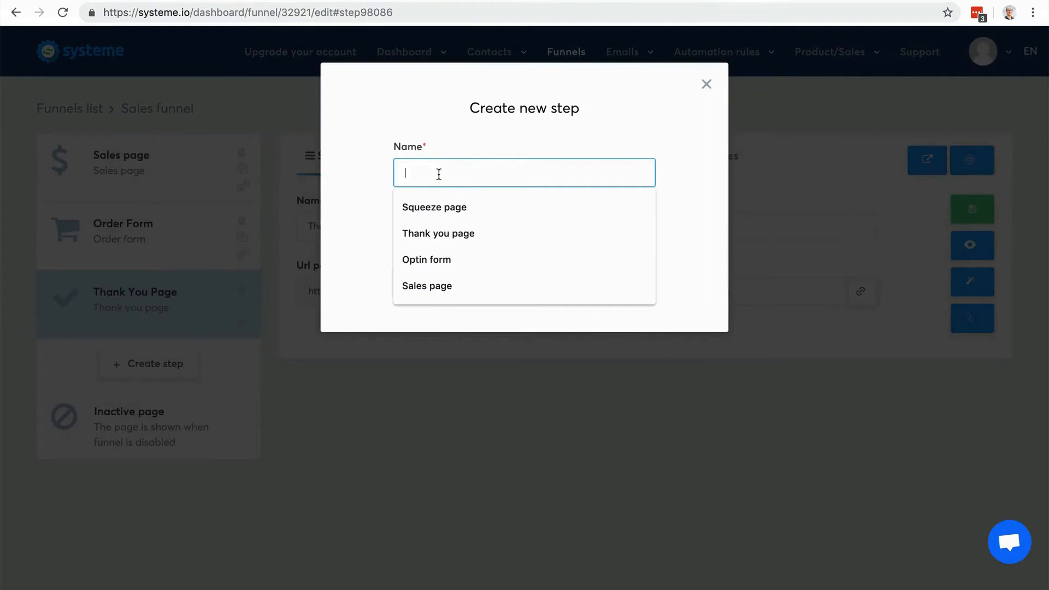
text(Upsell)
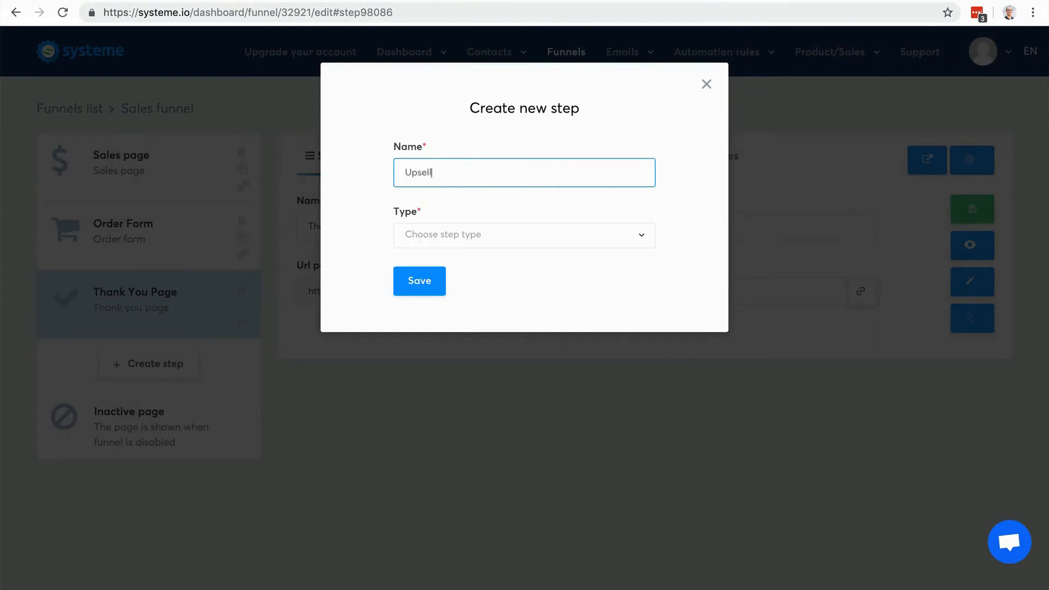
click(524, 234)
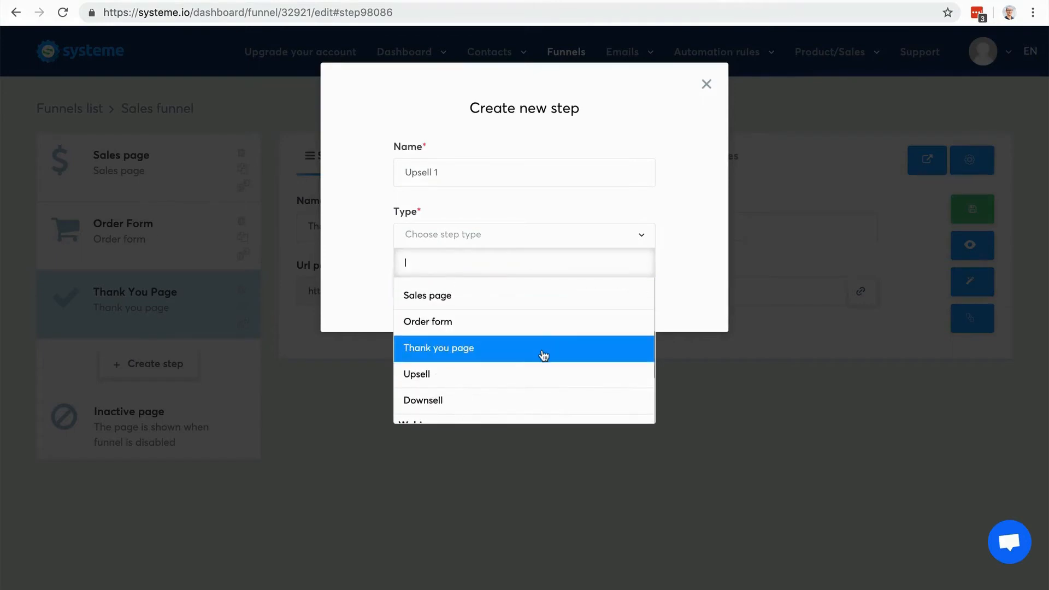
click(416, 373)
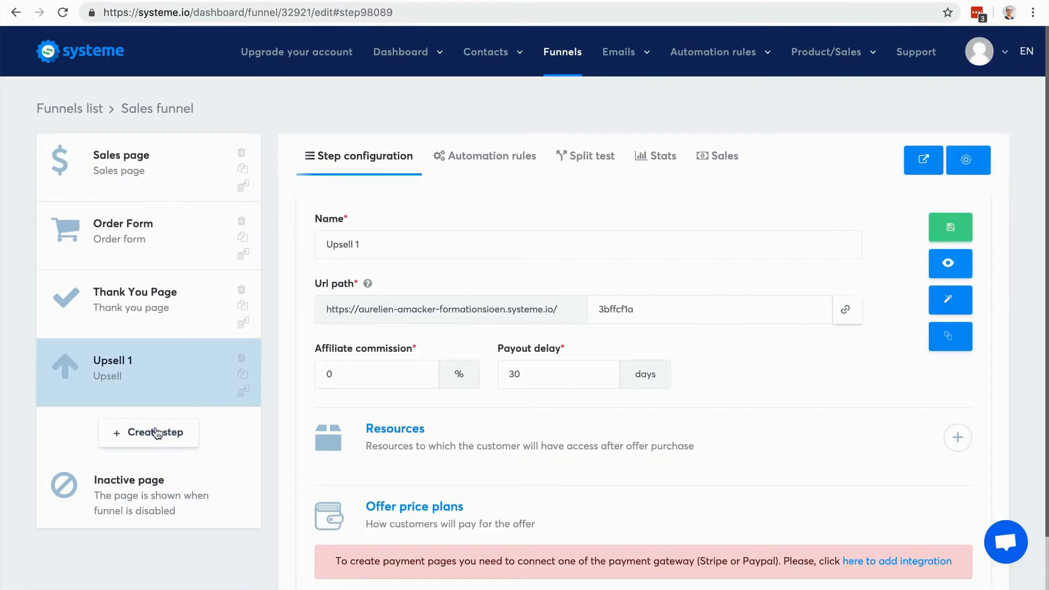
Create a funnel step named 'Downsell' of Downsell type and save it
click(148, 432)
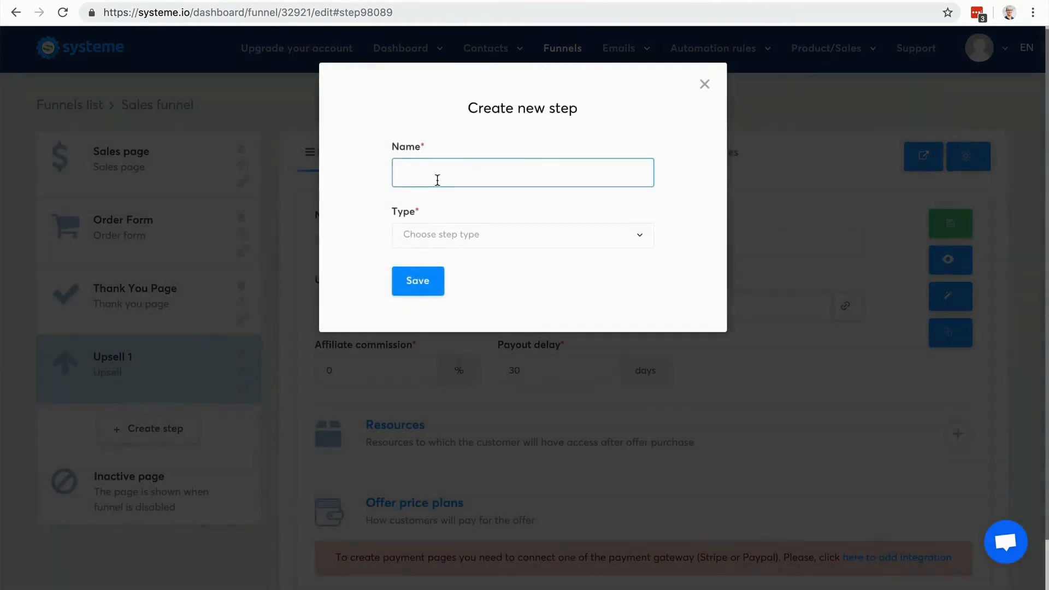
text(Downsell)
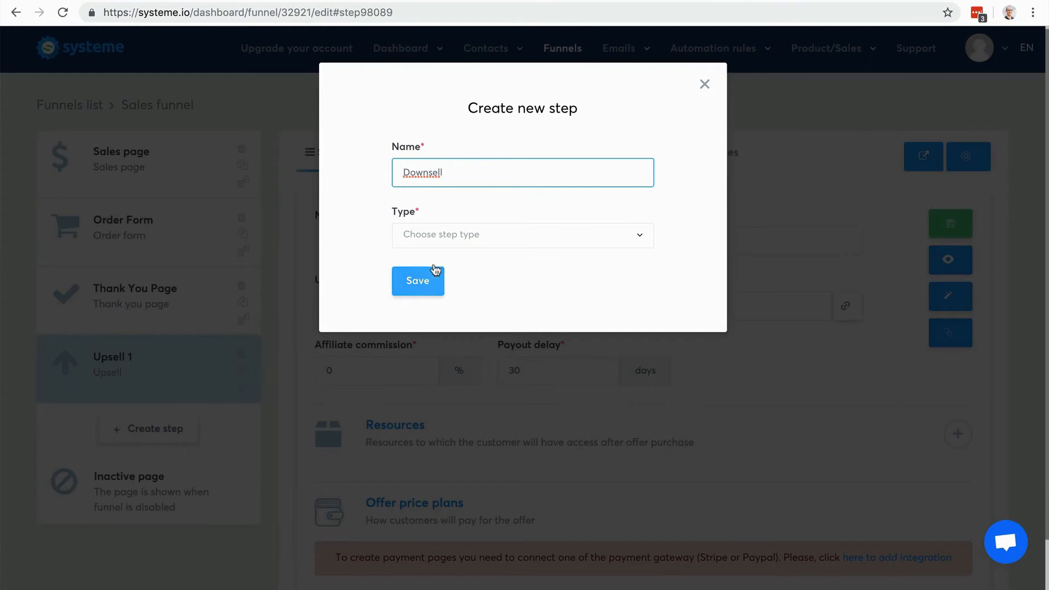
click(521, 235)
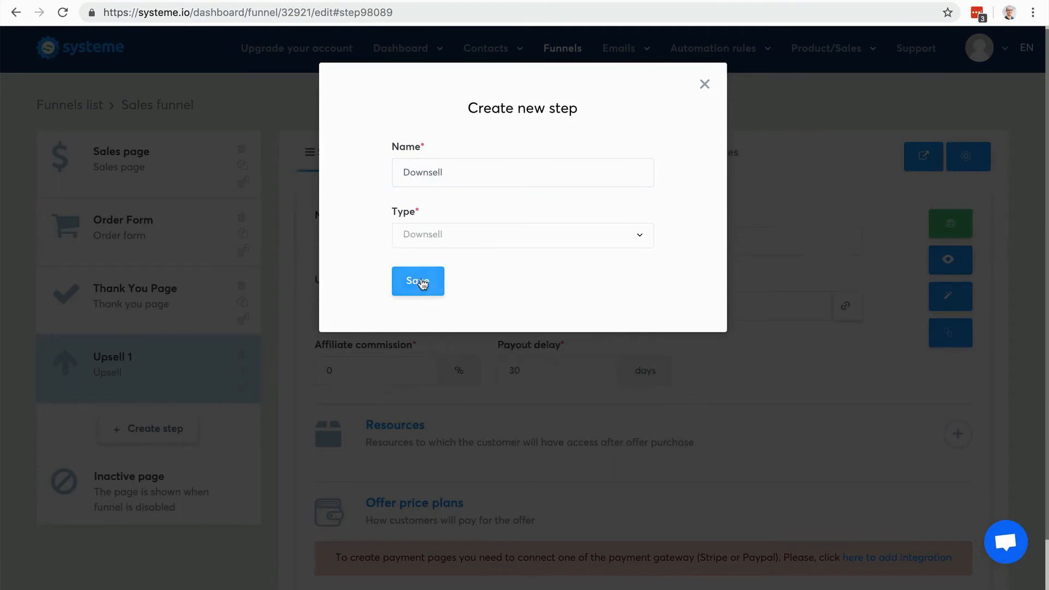
click(417, 281)
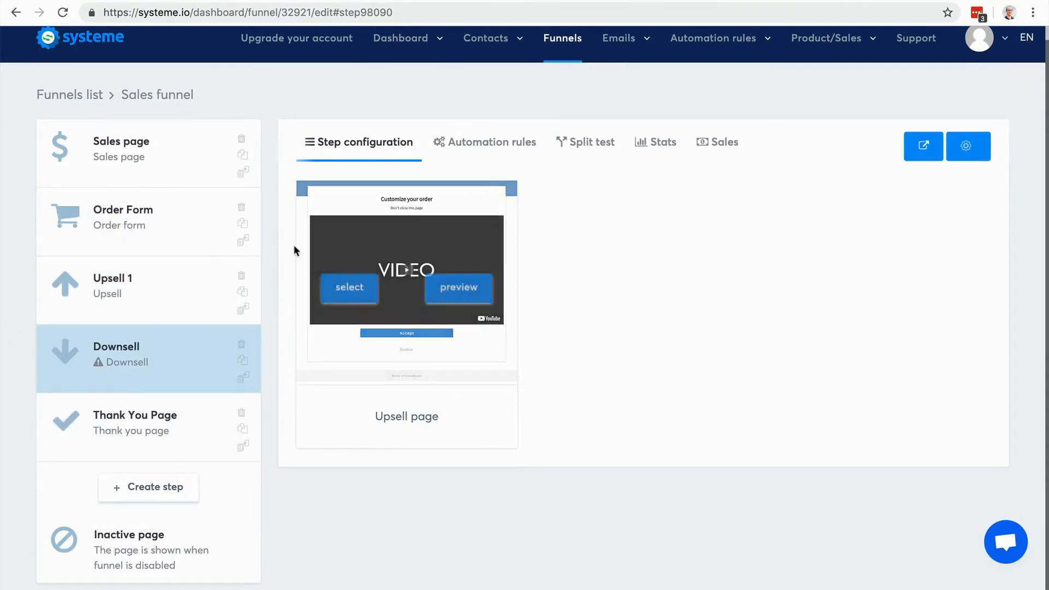
mouse_move(131, 202)
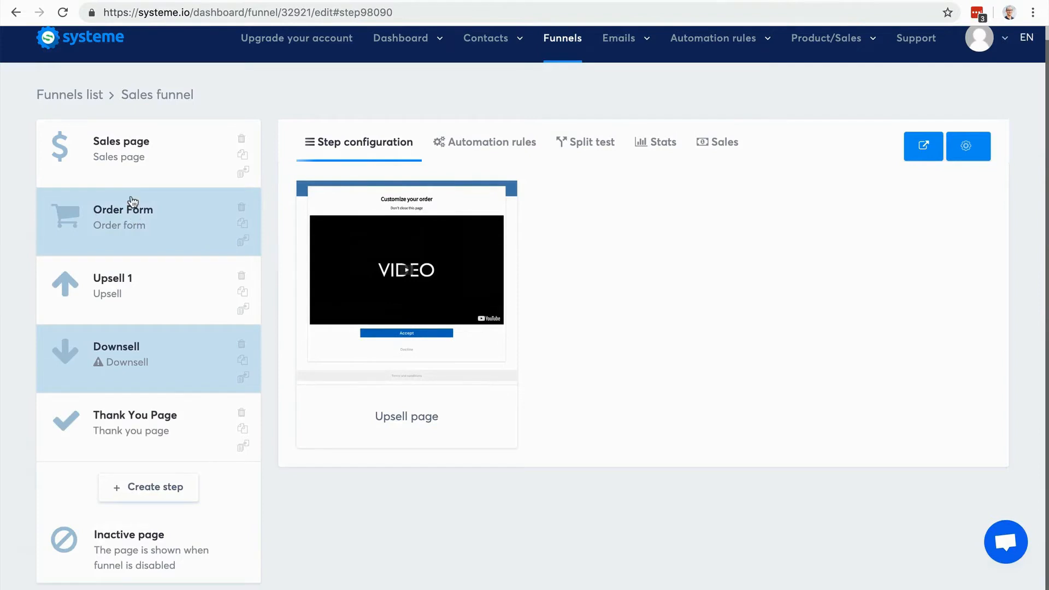
Step through Sales page and Order Form to Upsell 1, save its page, exit the editor
click(121, 148)
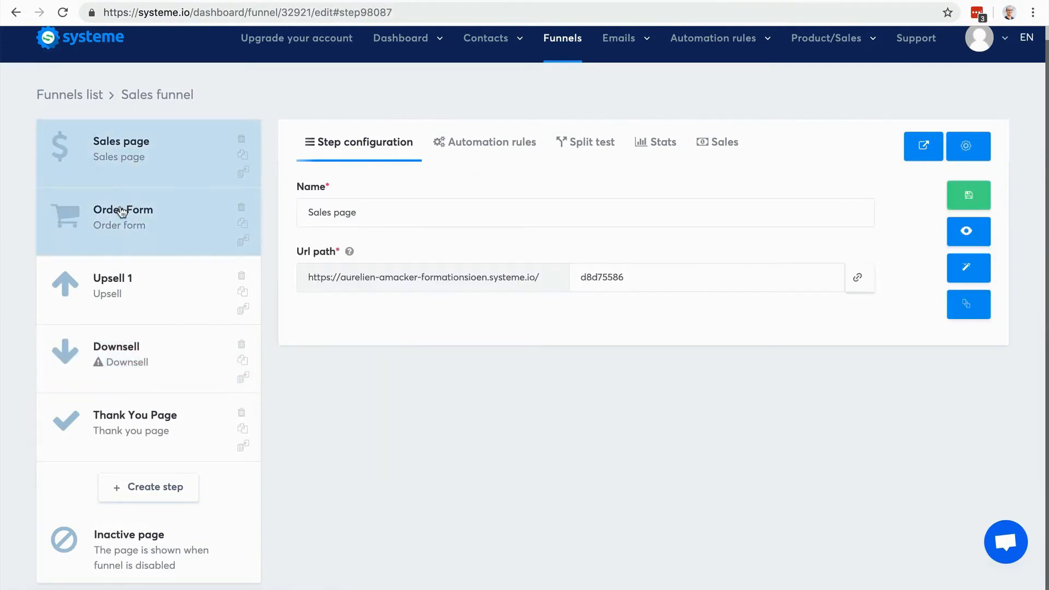
click(123, 217)
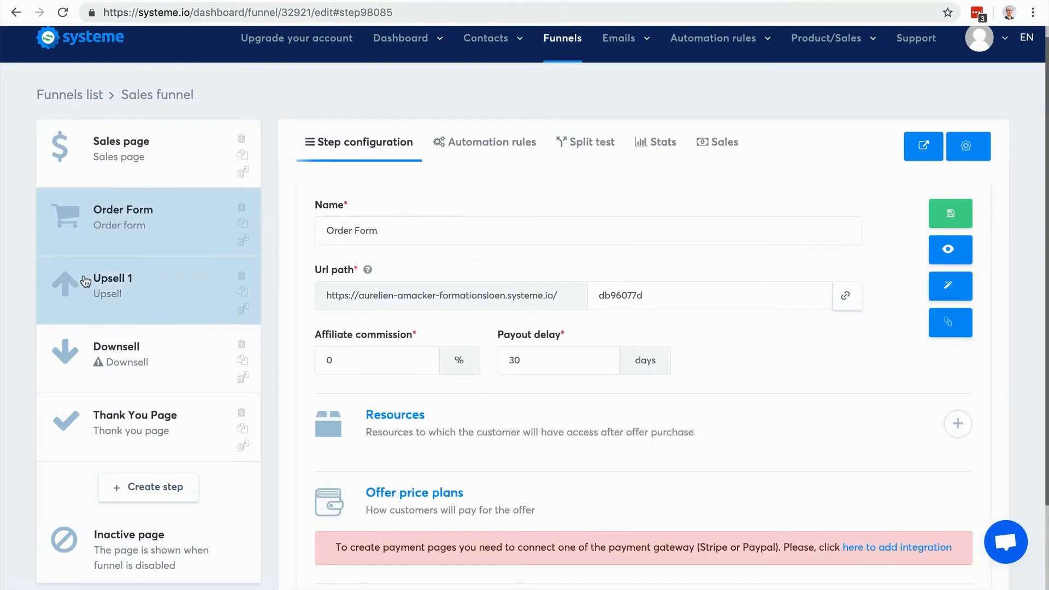
click(111, 278)
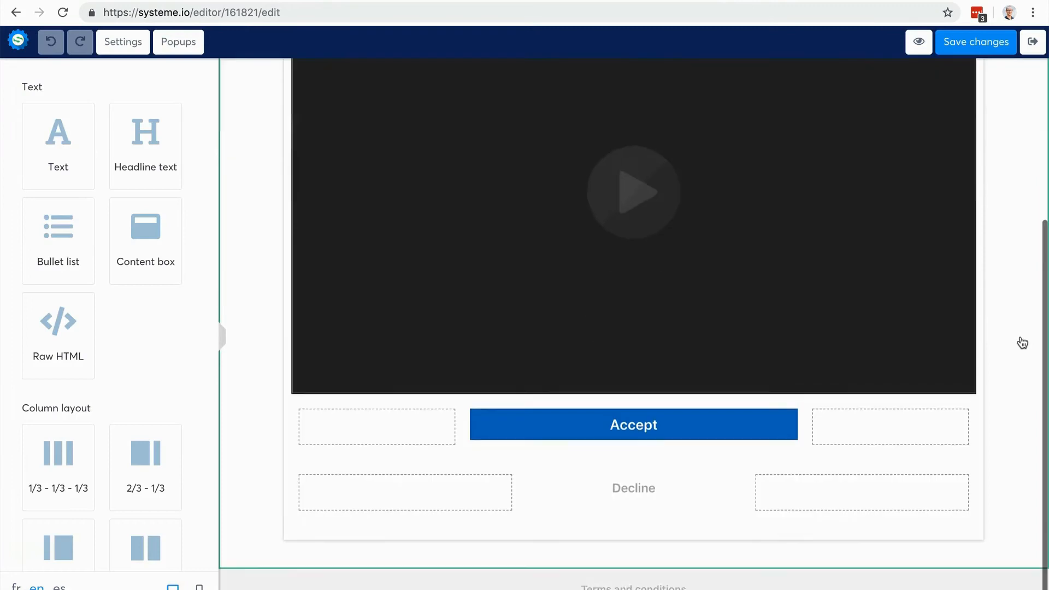
click(633, 424)
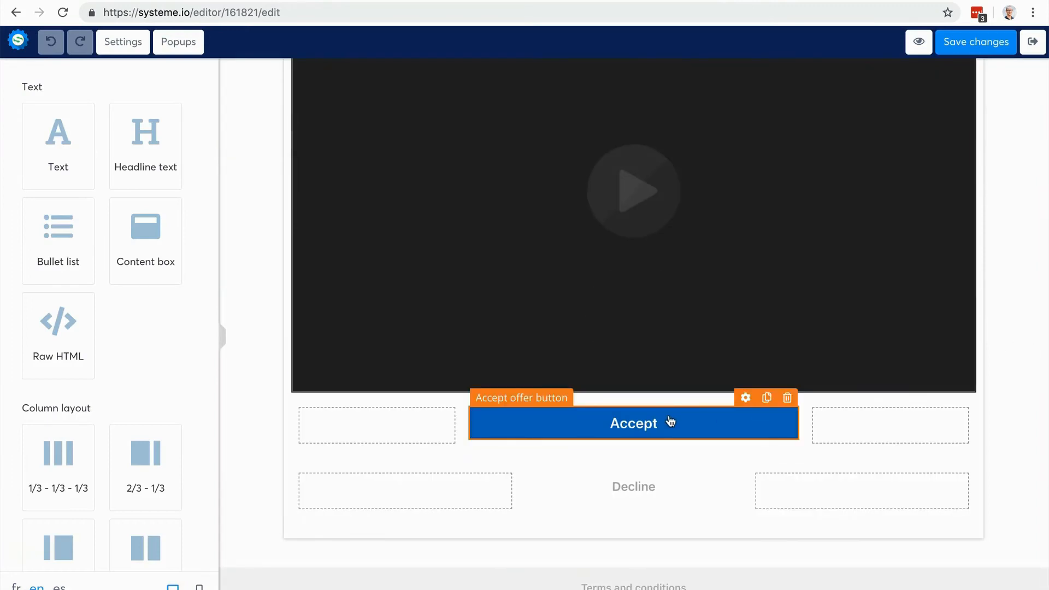
click(633, 486)
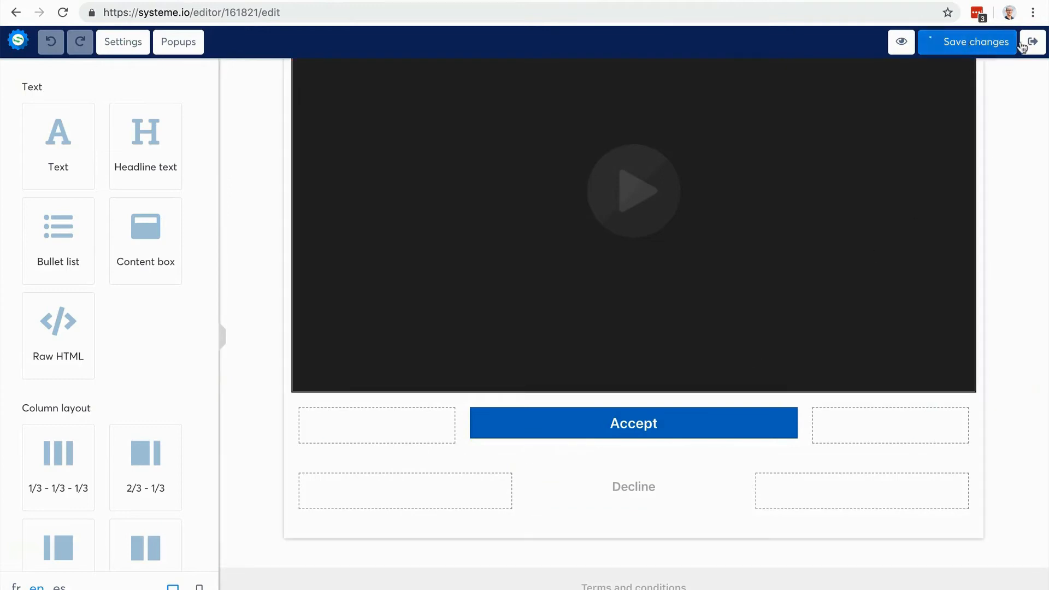
click(1032, 42)
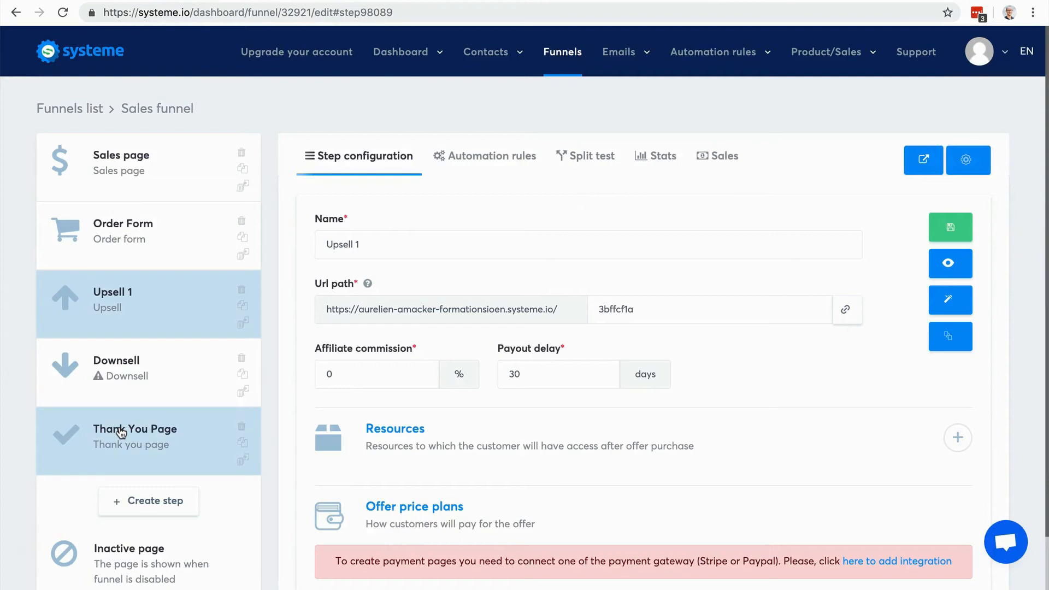
mouse_move(131, 434)
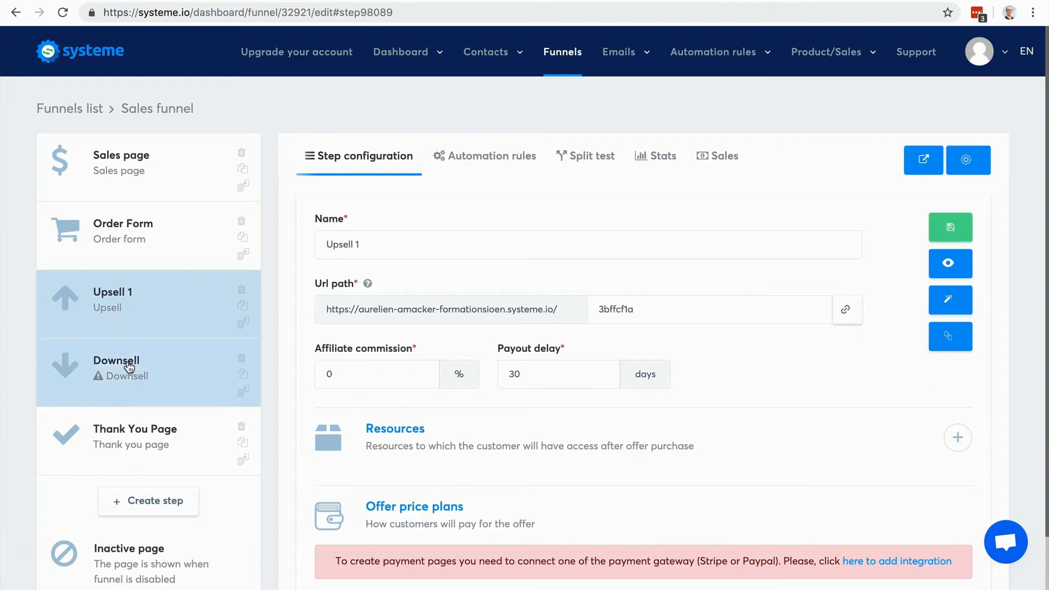
mouse_move(125, 321)
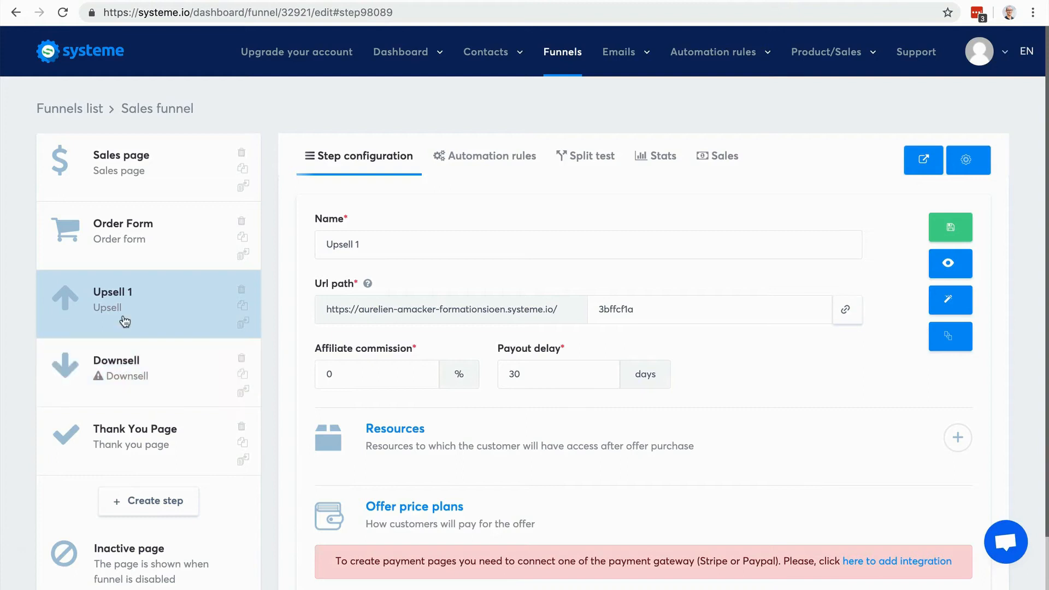
mouse_move(6, 311)
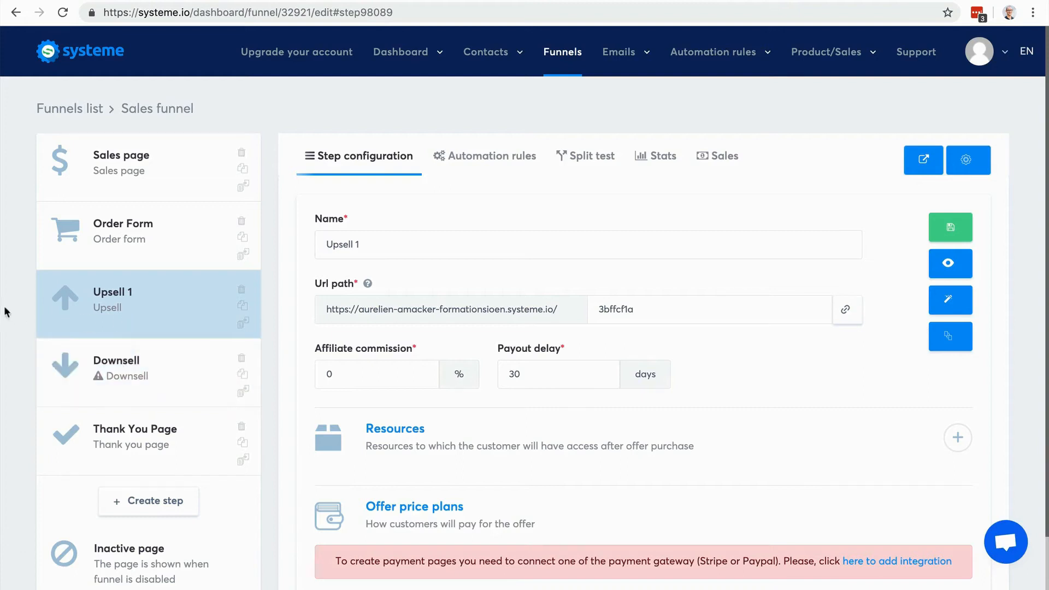
mouse_move(86, 316)
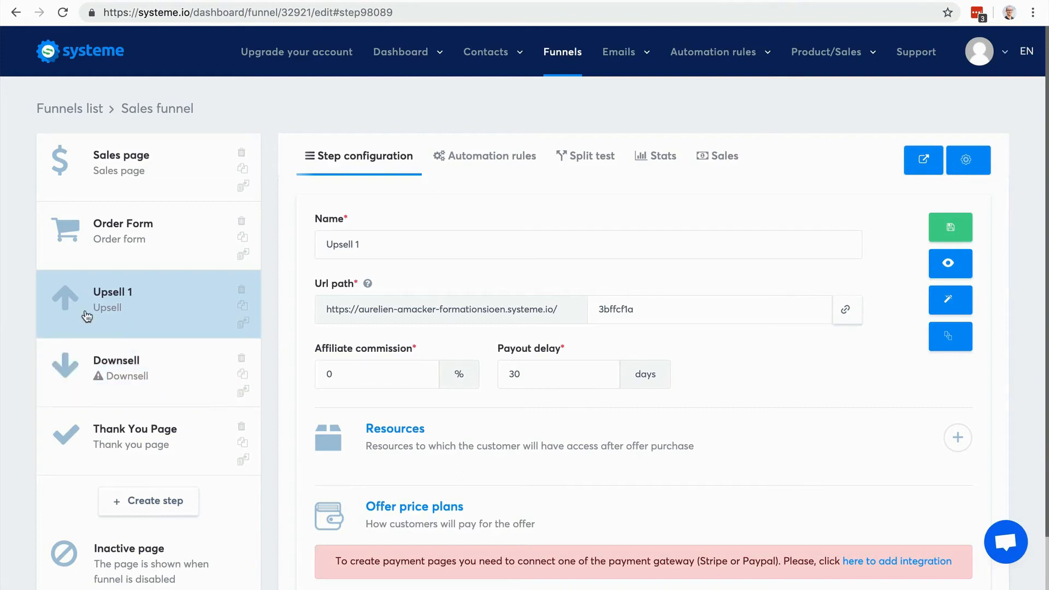
mouse_move(94, 318)
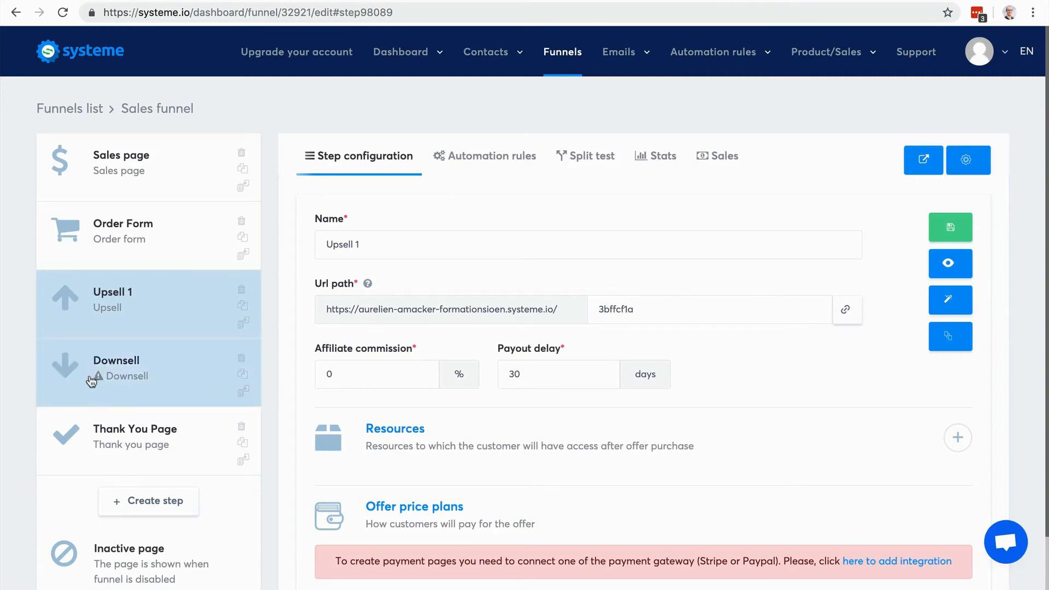
mouse_move(91, 370)
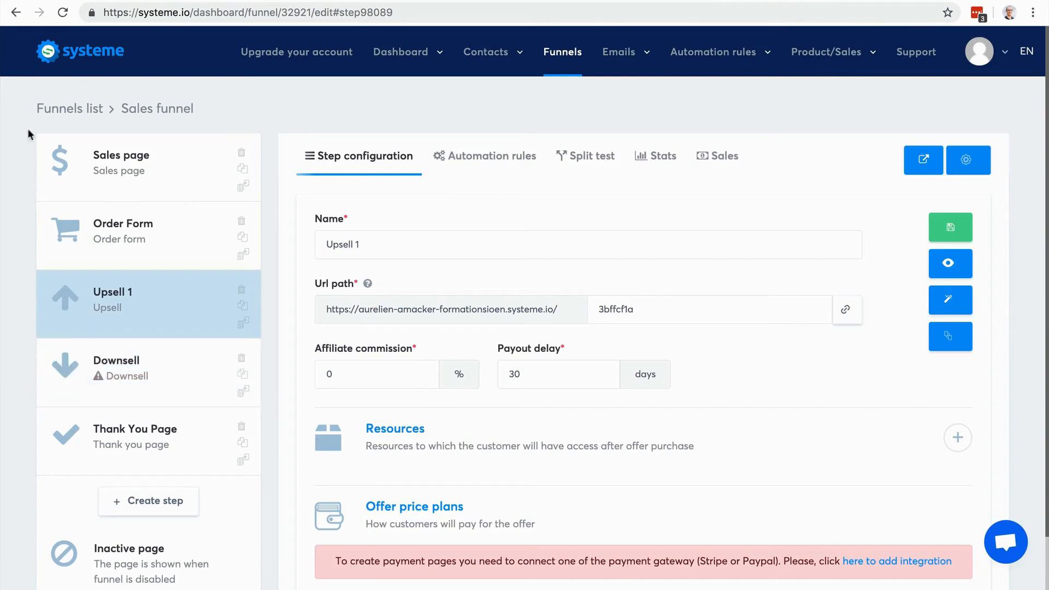
mouse_move(36, 463)
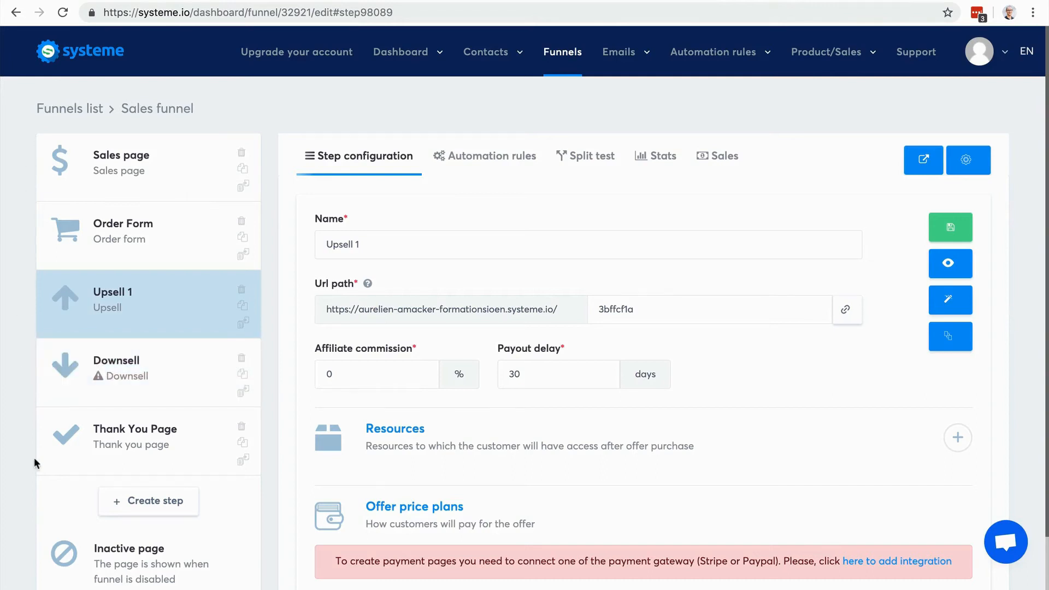
mouse_move(743, 299)
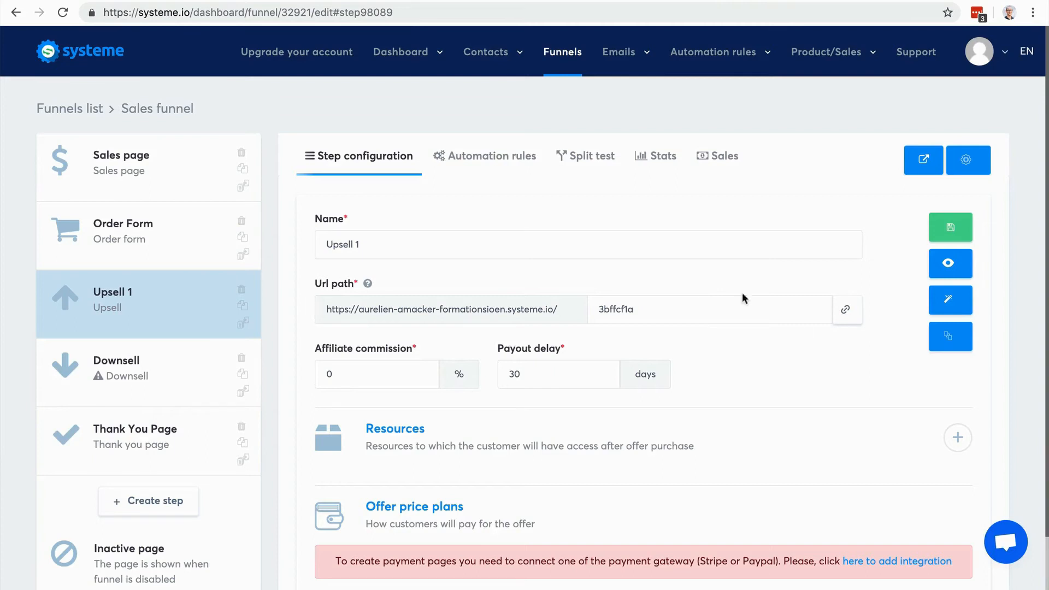
Scroll to Upsell 1's Resources section and add a new resource entry
scroll(down, 3)
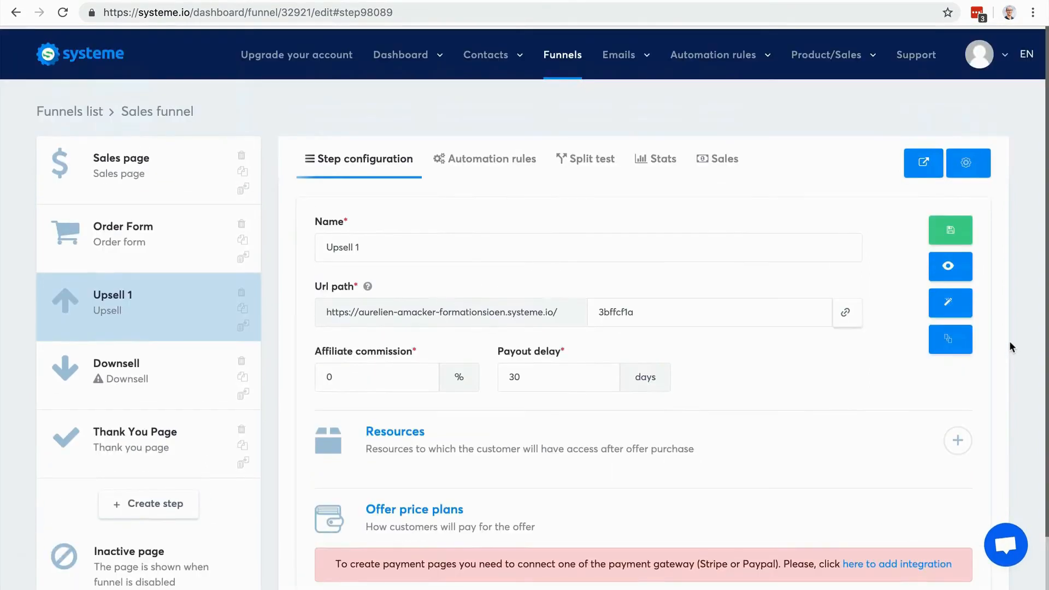
scroll(down, 3)
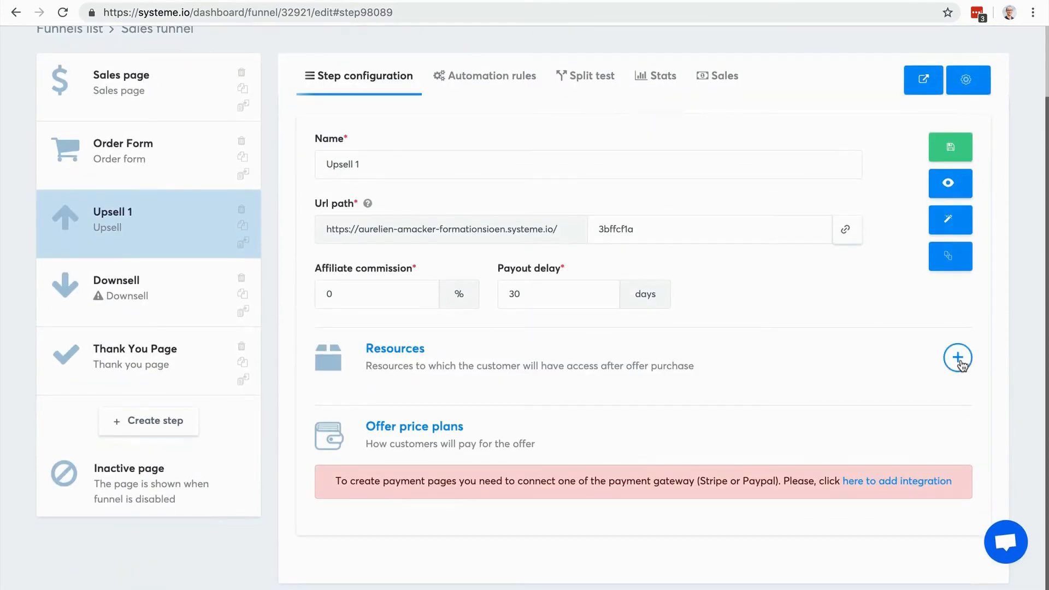
click(957, 357)
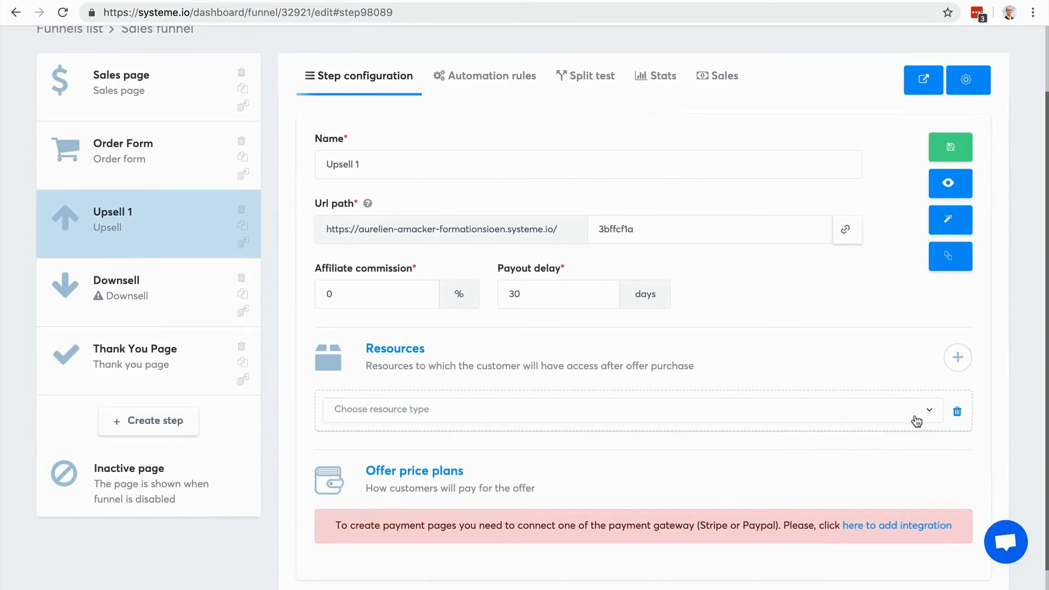
mouse_move(894, 400)
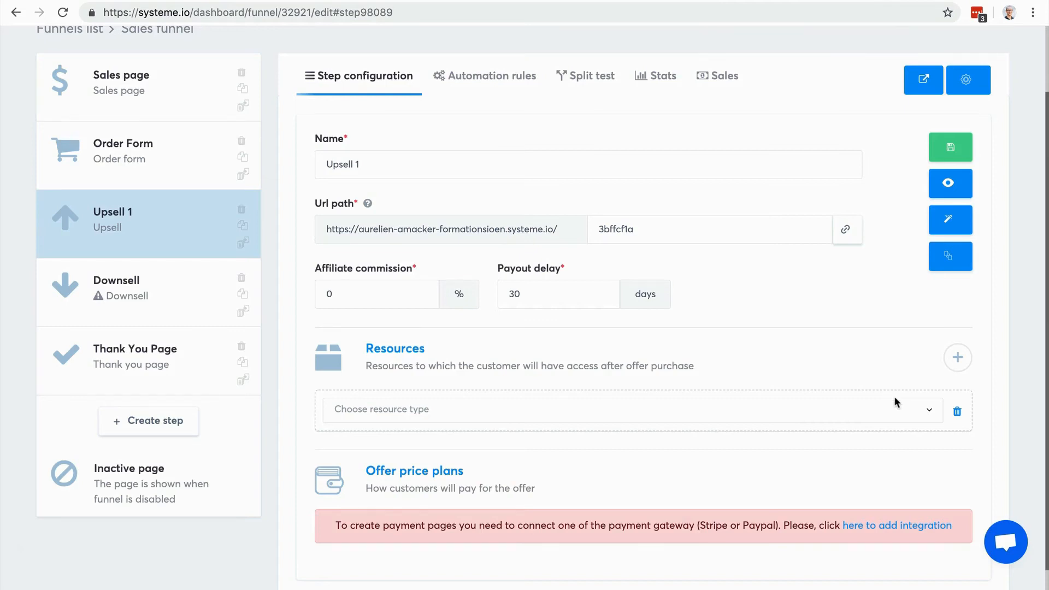
Show the resource type options for the new Upsell 1 resource
click(629, 409)
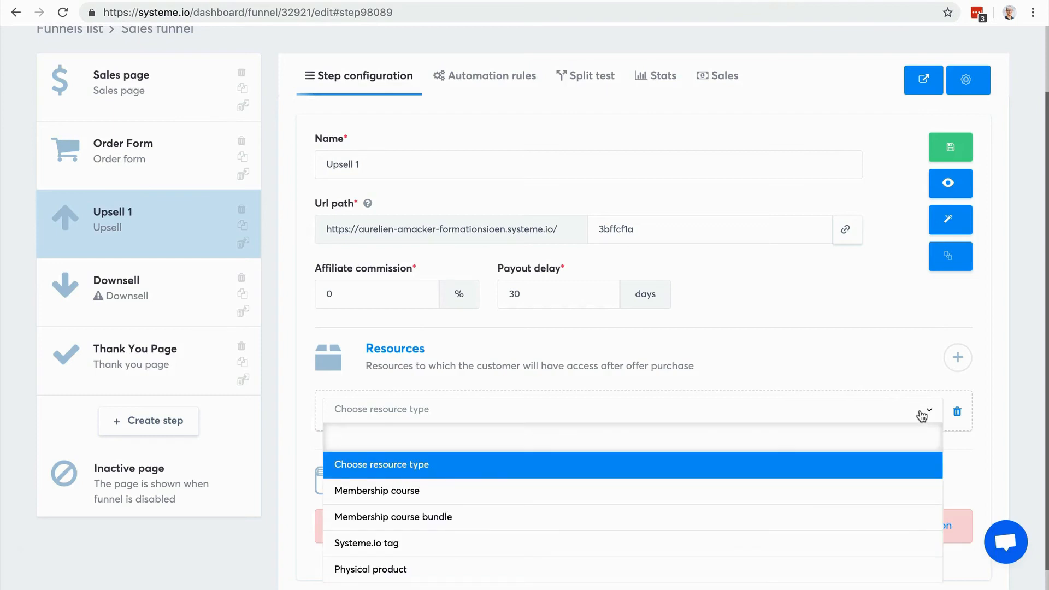
mouse_move(381, 341)
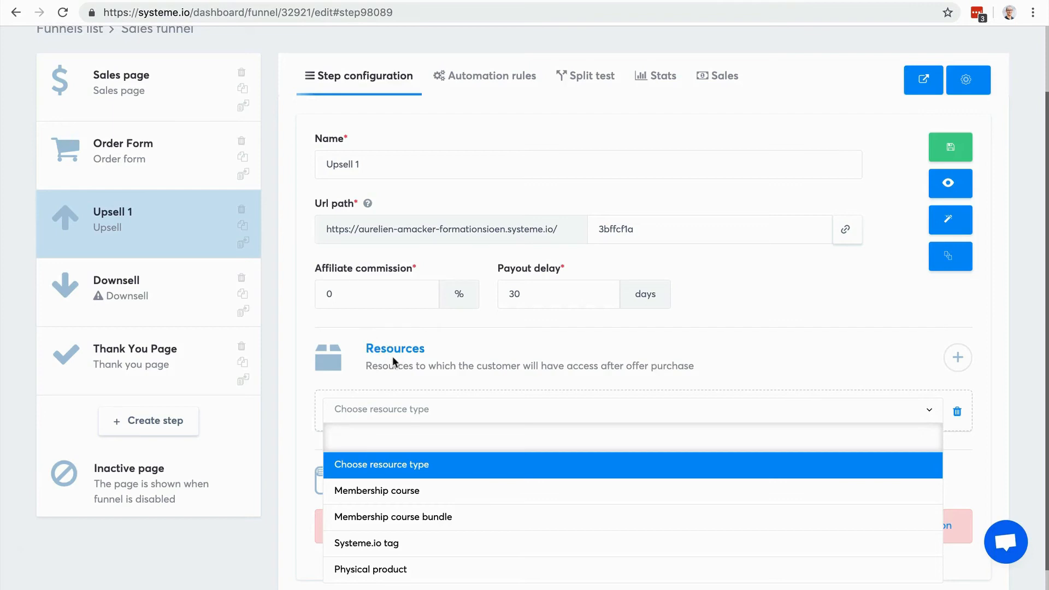
mouse_move(447, 362)
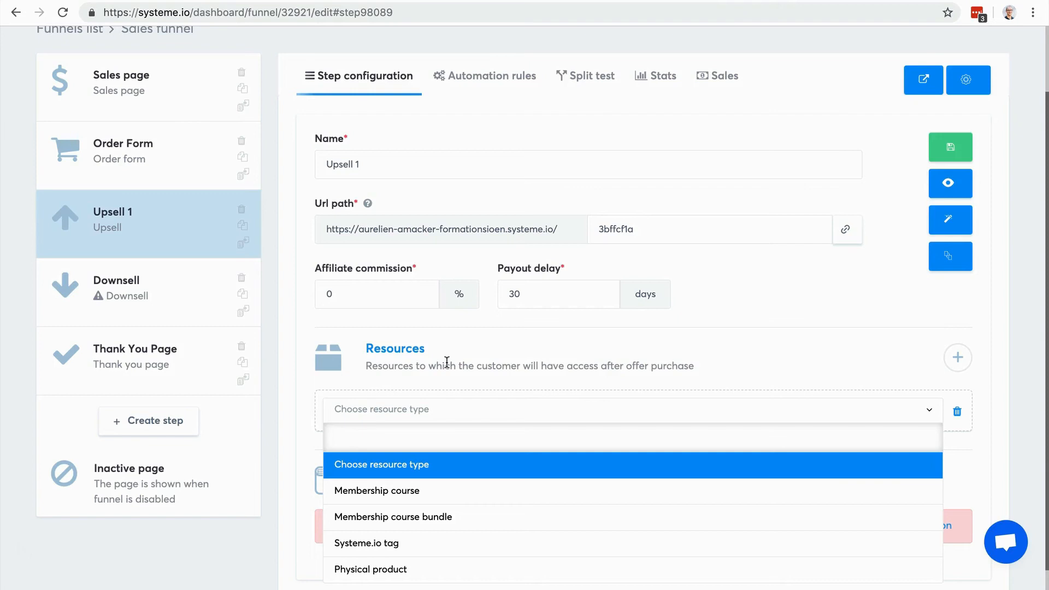
mouse_move(505, 363)
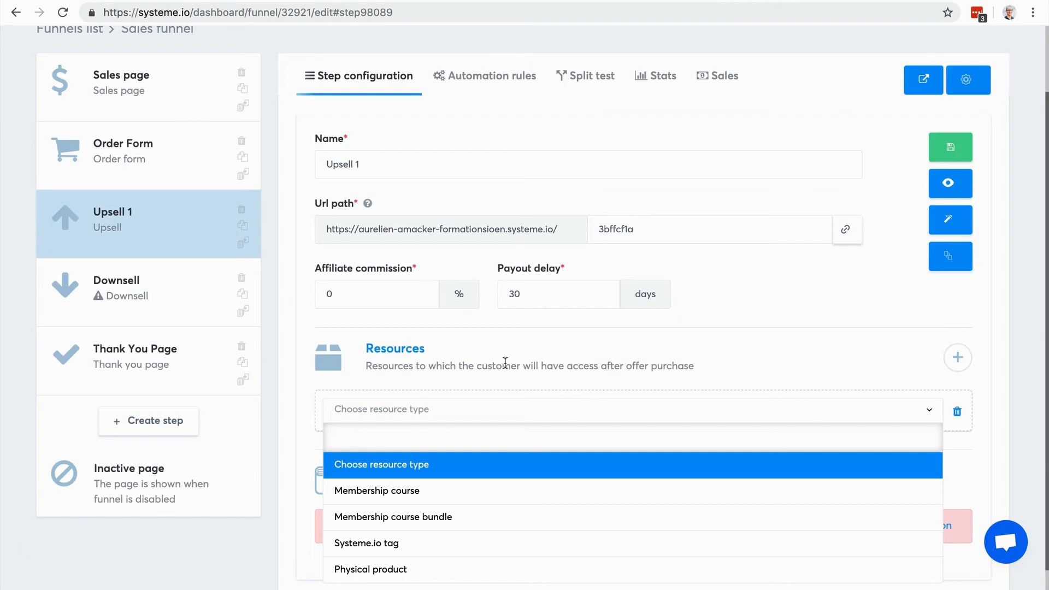
scroll(down, 3)
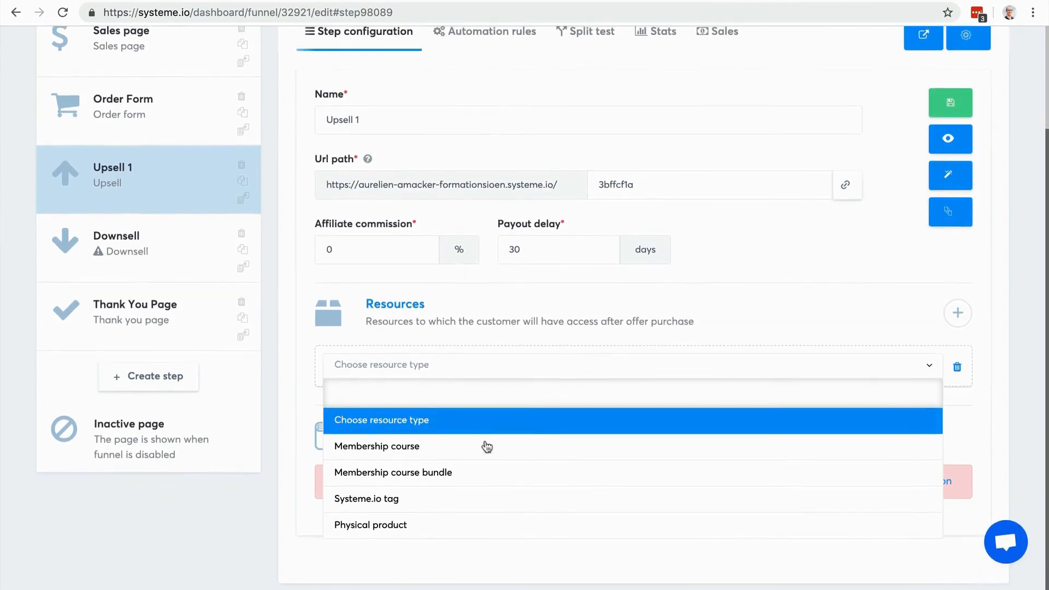
mouse_move(488, 452)
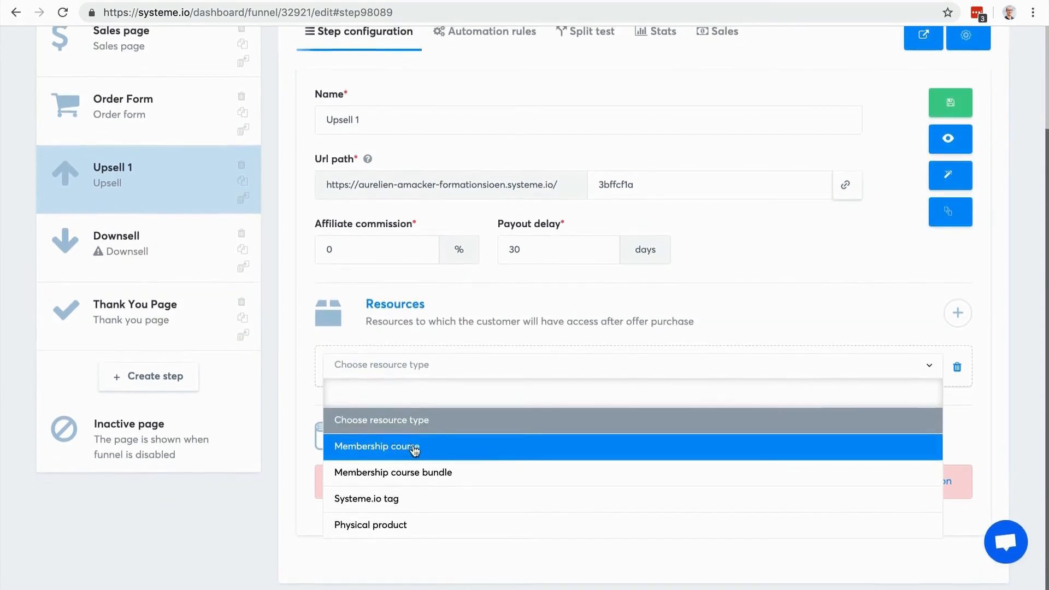
mouse_move(415, 475)
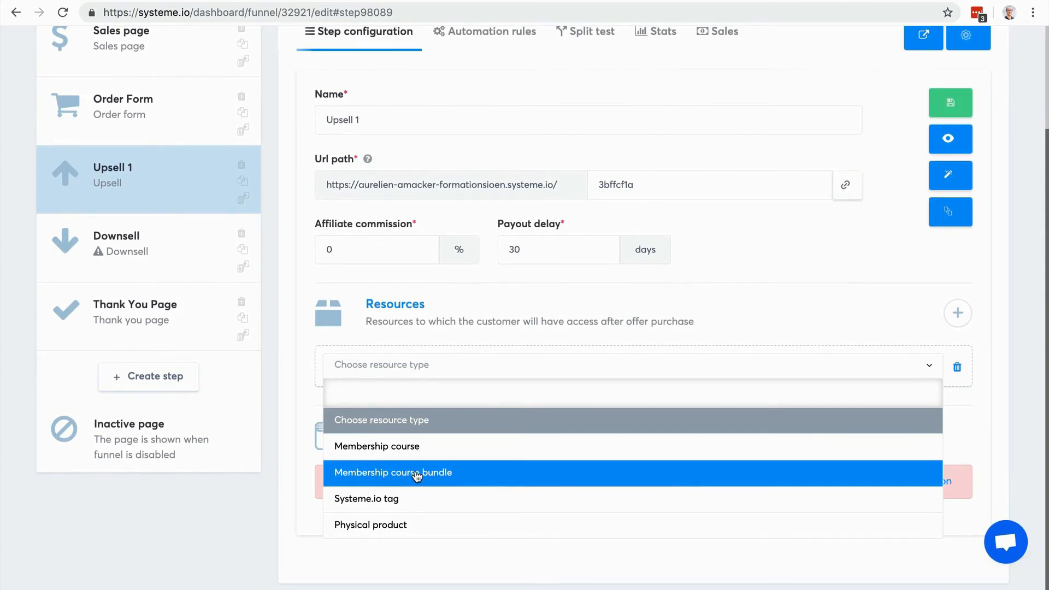
mouse_move(414, 503)
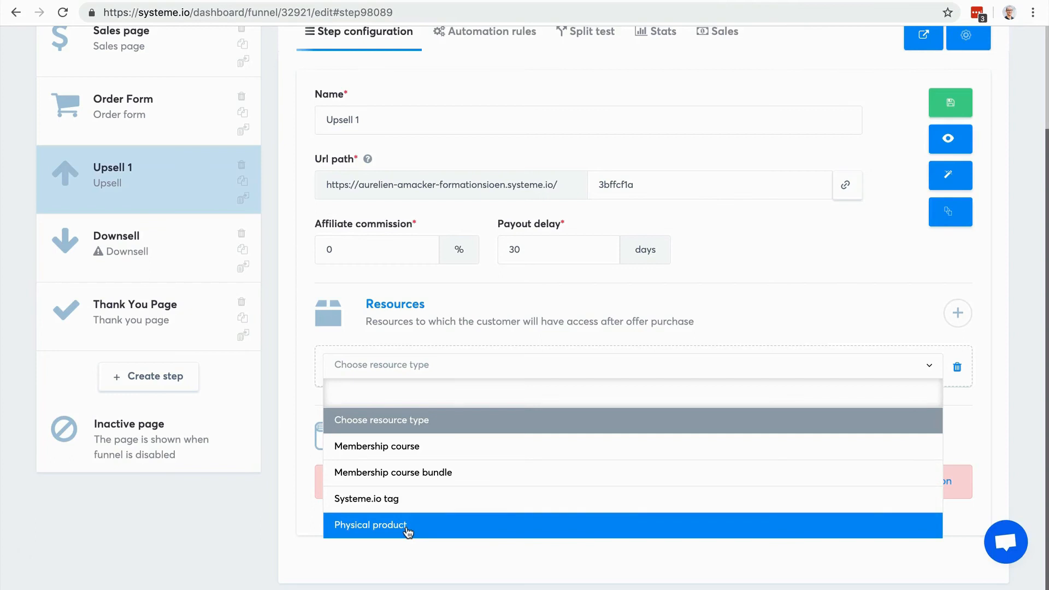
Set the new resource's type to Membership course
click(375, 446)
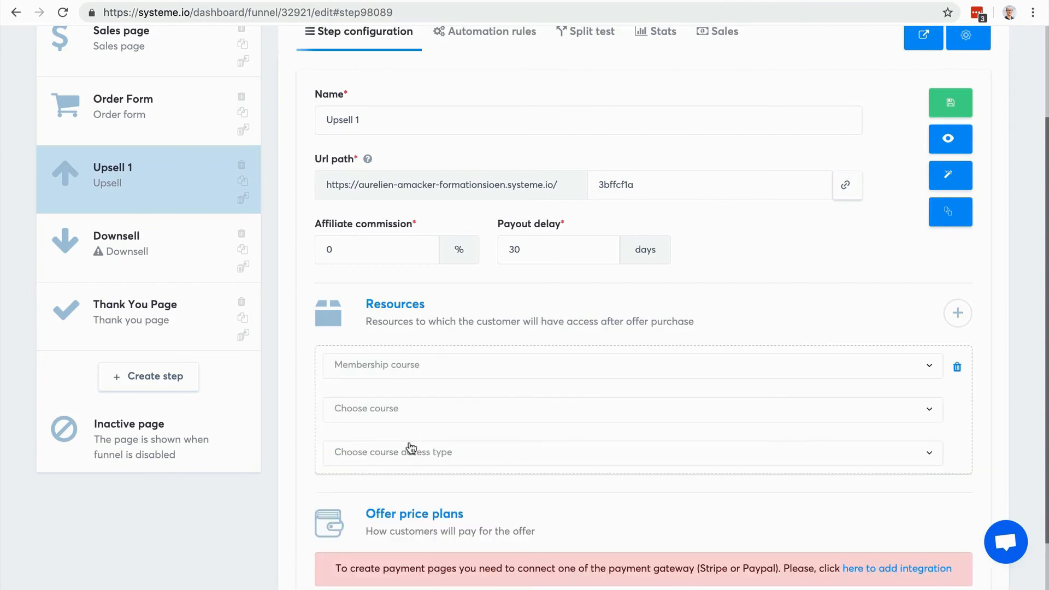
mouse_move(437, 414)
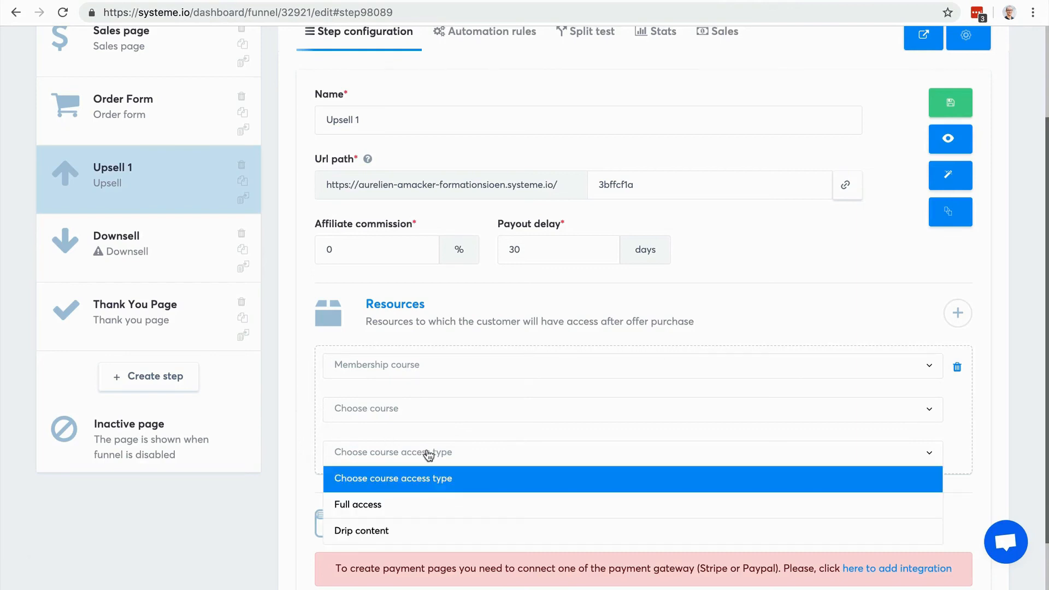
mouse_move(417, 503)
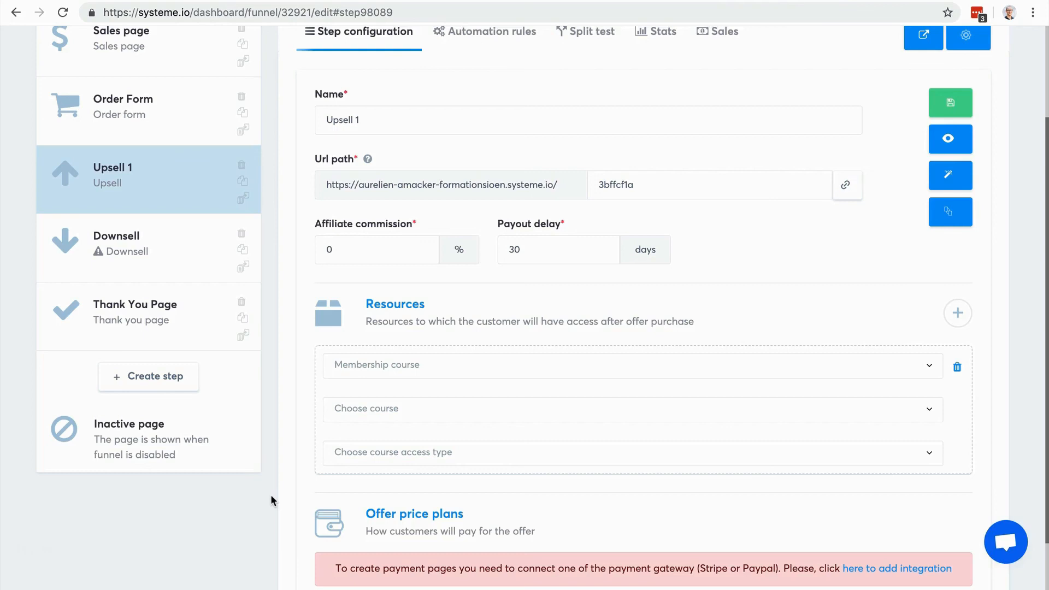
mouse_move(381, 367)
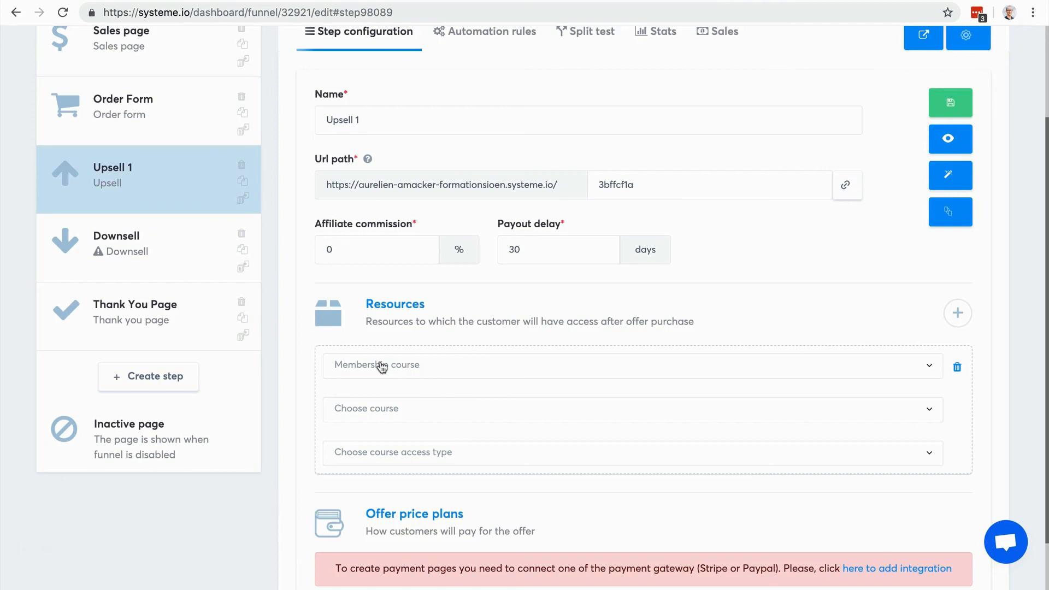
mouse_move(944, 341)
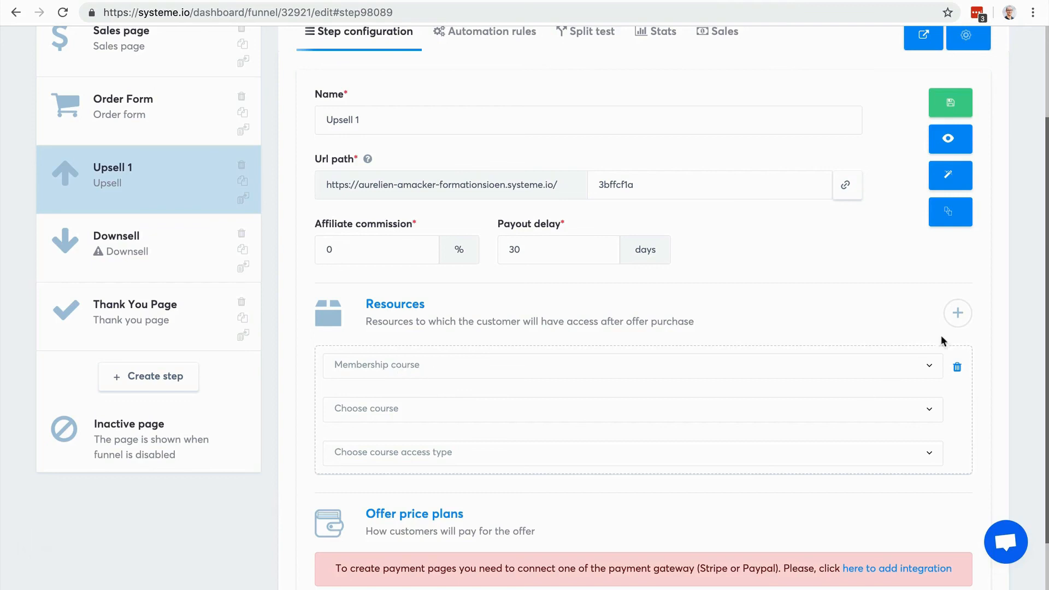
mouse_move(956, 313)
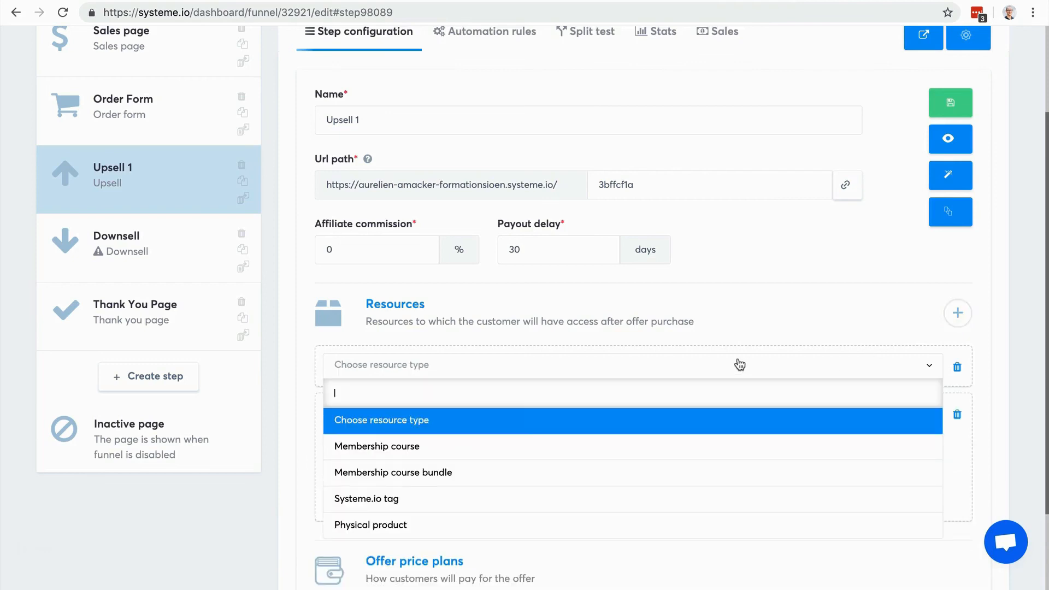
Add a Systeme.io tag resource set to the Blog-leads tag
click(366, 499)
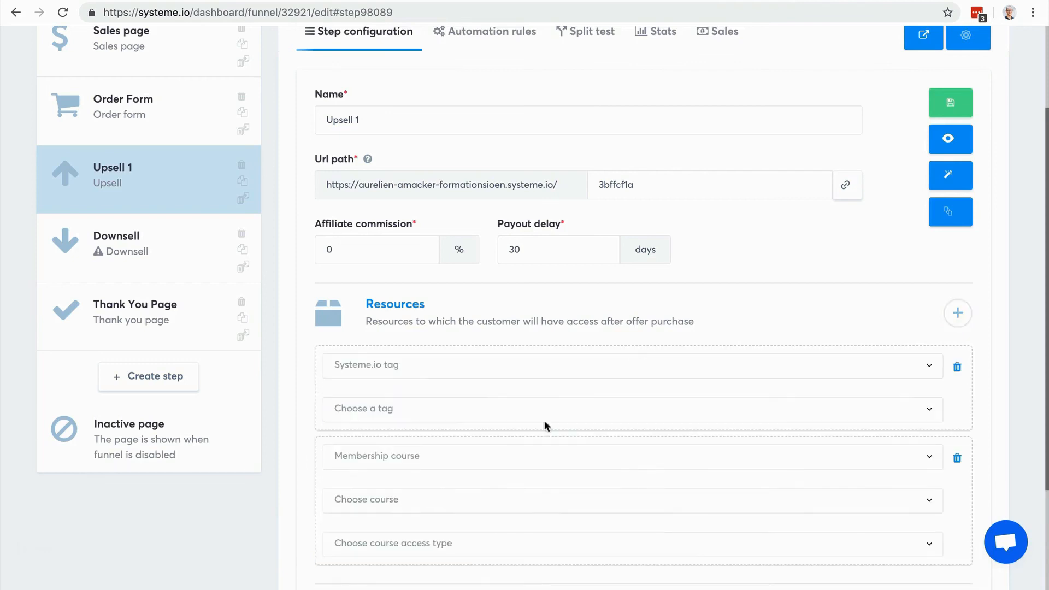
click(631, 409)
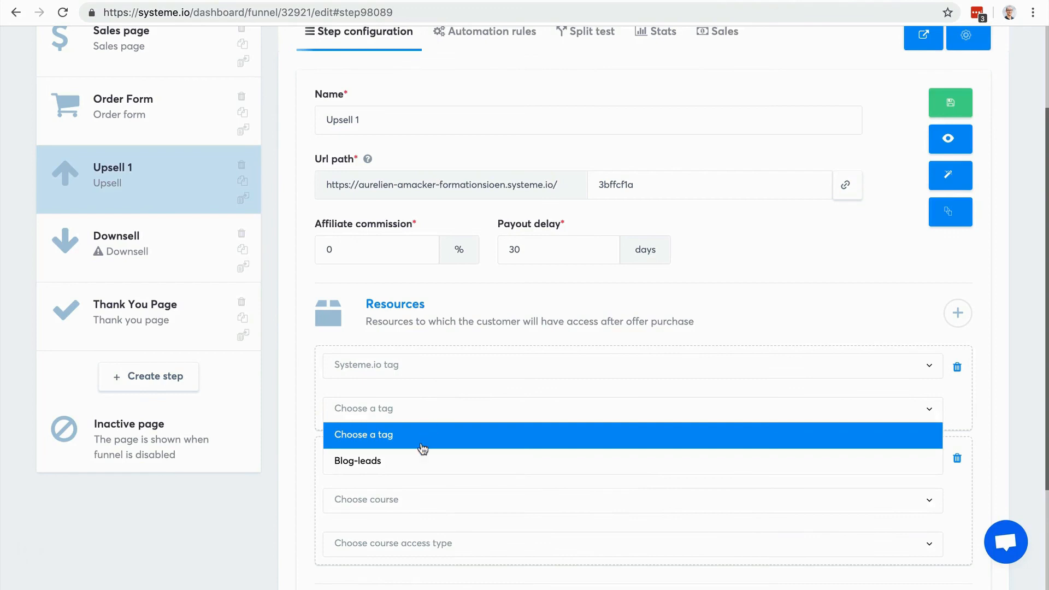
click(357, 460)
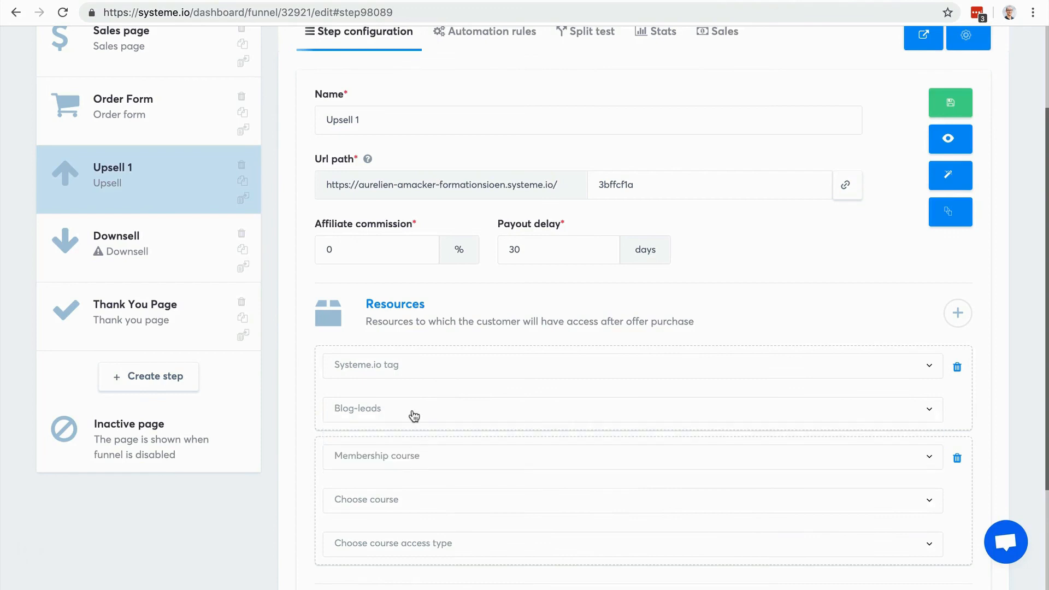
mouse_move(372, 411)
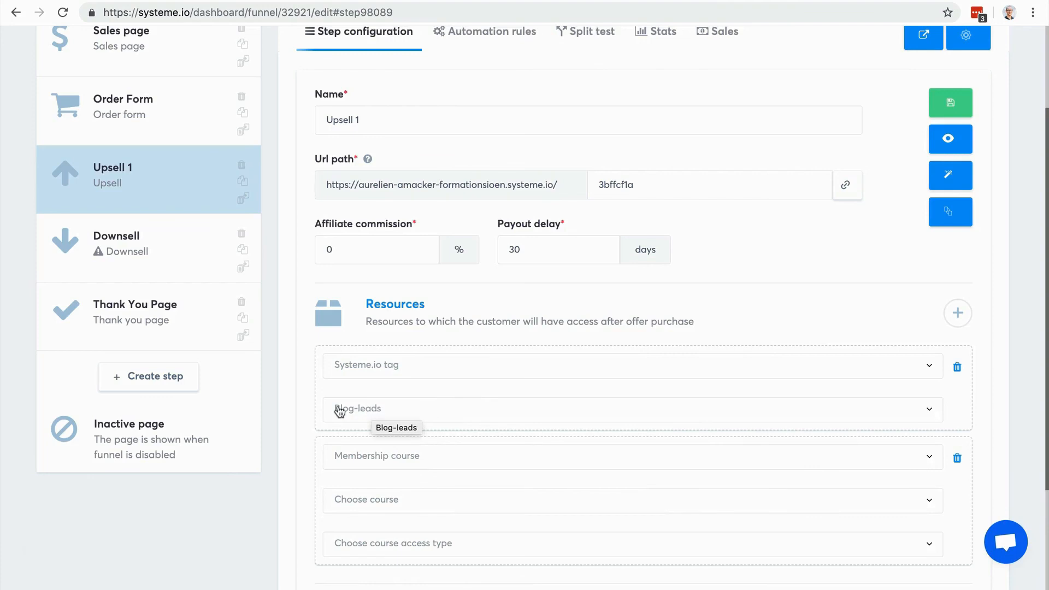
mouse_move(373, 414)
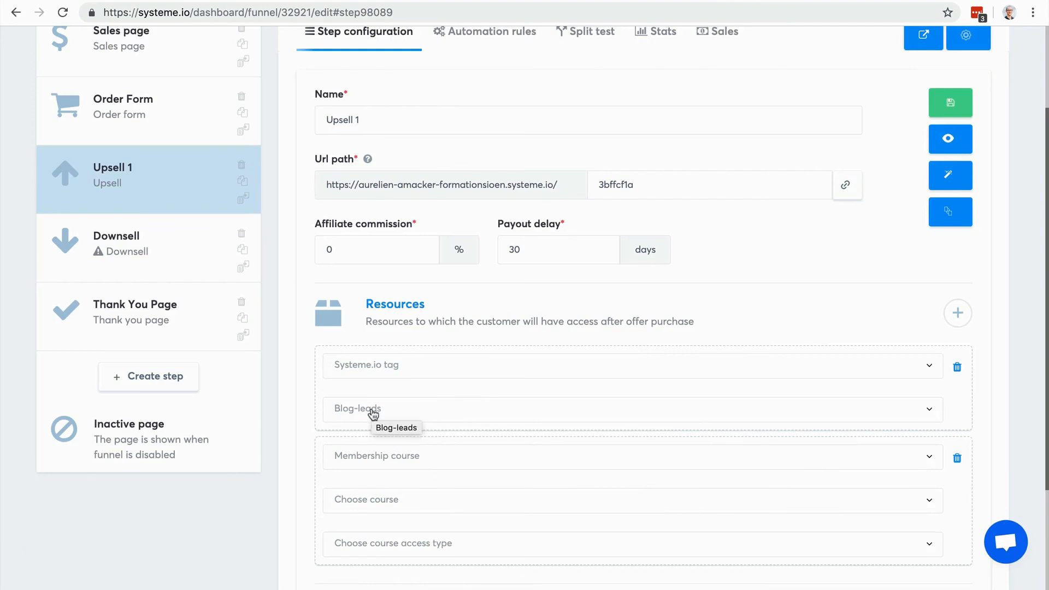